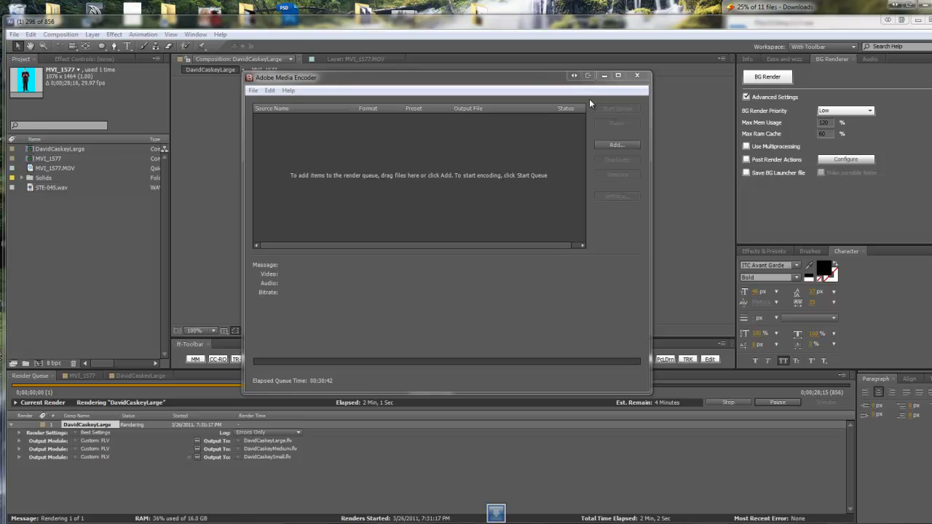
mouse_move(461, 98)
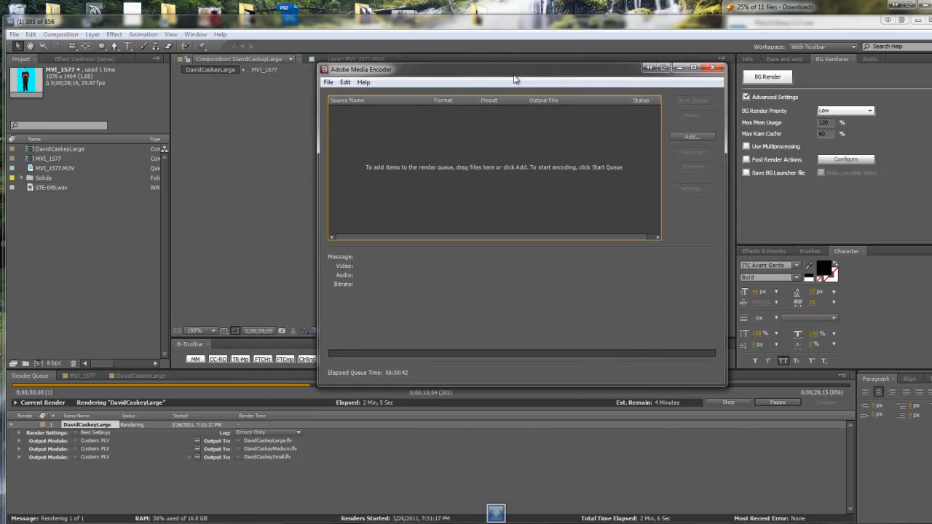
- Reposition the encoder window and start adding a source, browsing up to the Desktop
drag(516, 69, 448, 71)
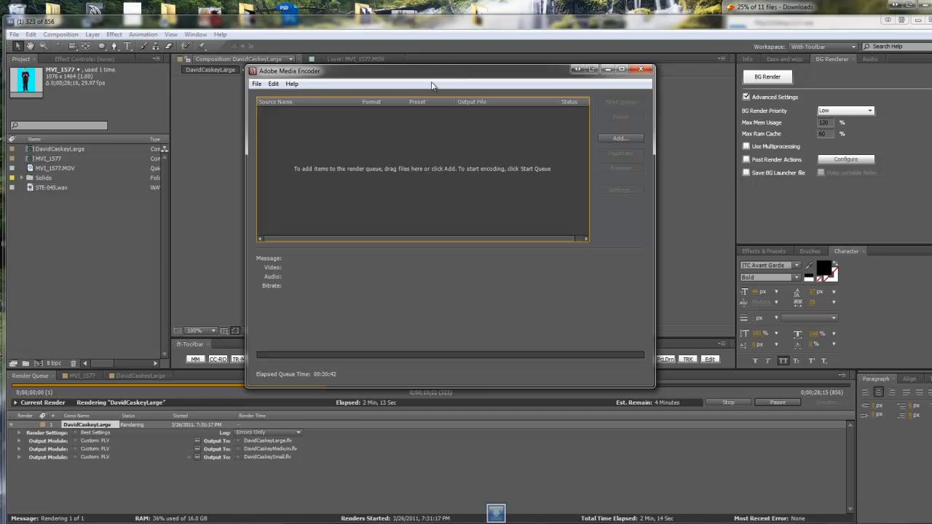
mouse_move(386, 57)
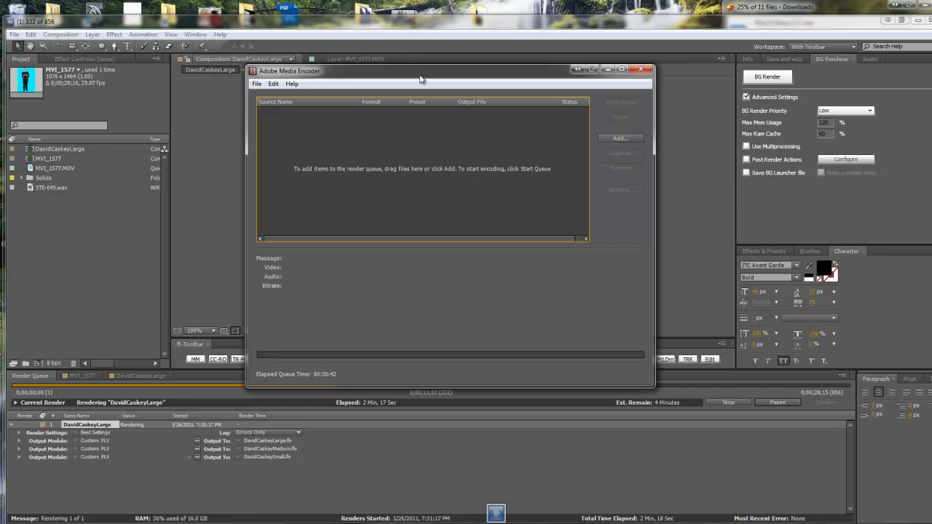
mouse_move(534, 115)
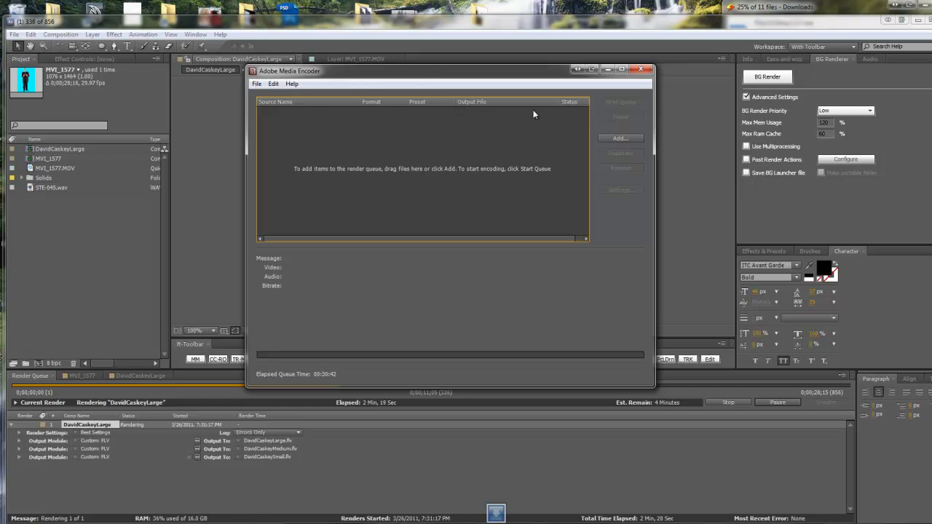
click(620, 138)
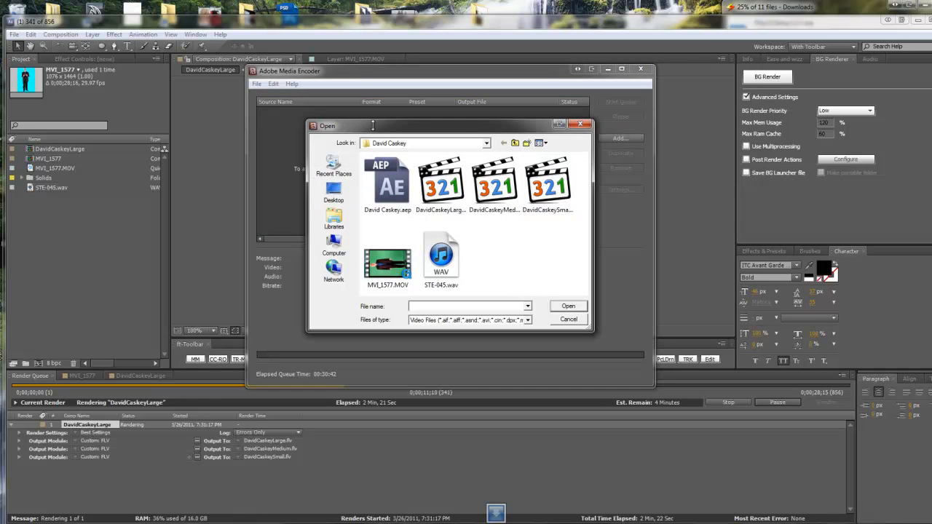
click(514, 143)
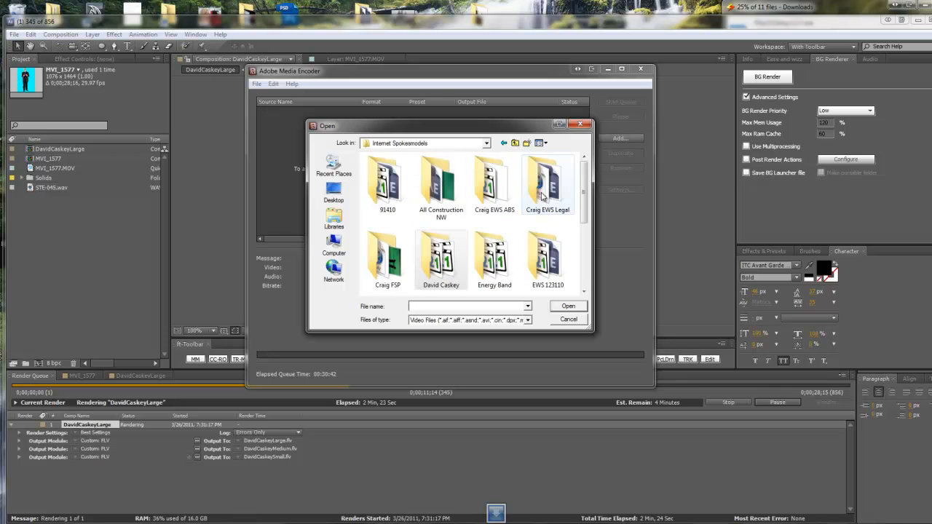
scroll(down, 3)
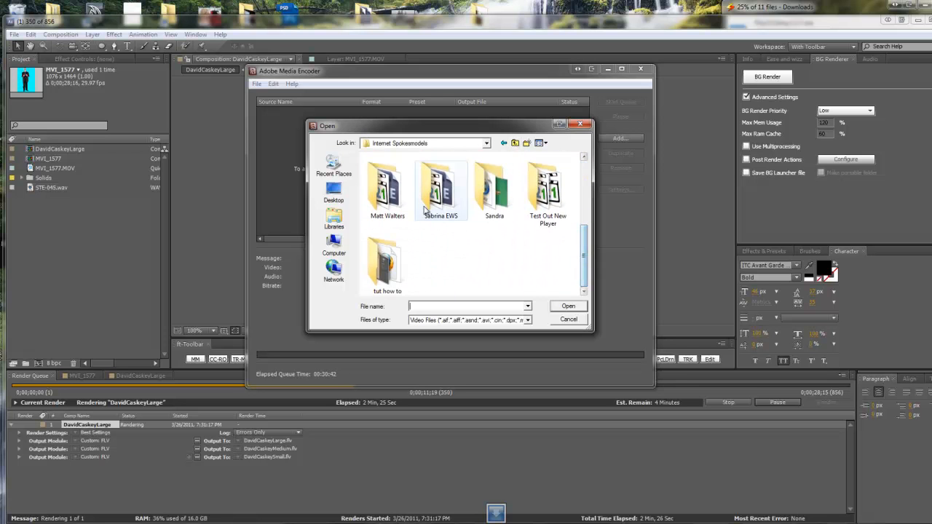
click(334, 193)
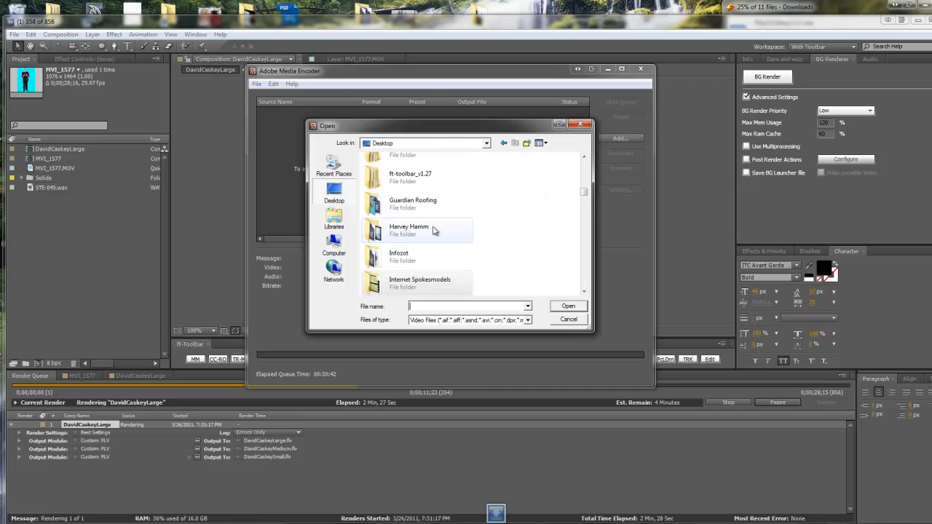
- Open Bachelorette Template Project.aep from the 03232011 folder
scroll(down, 3)
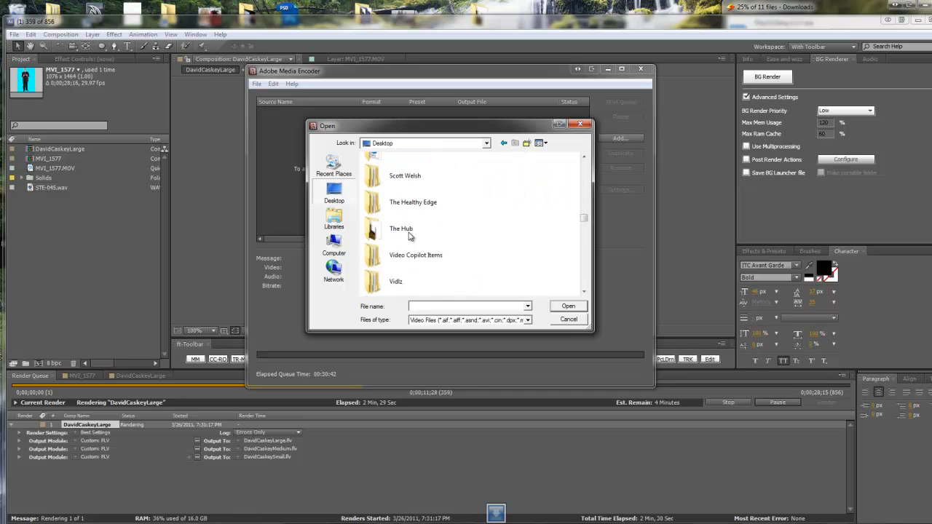
scroll(down, 3)
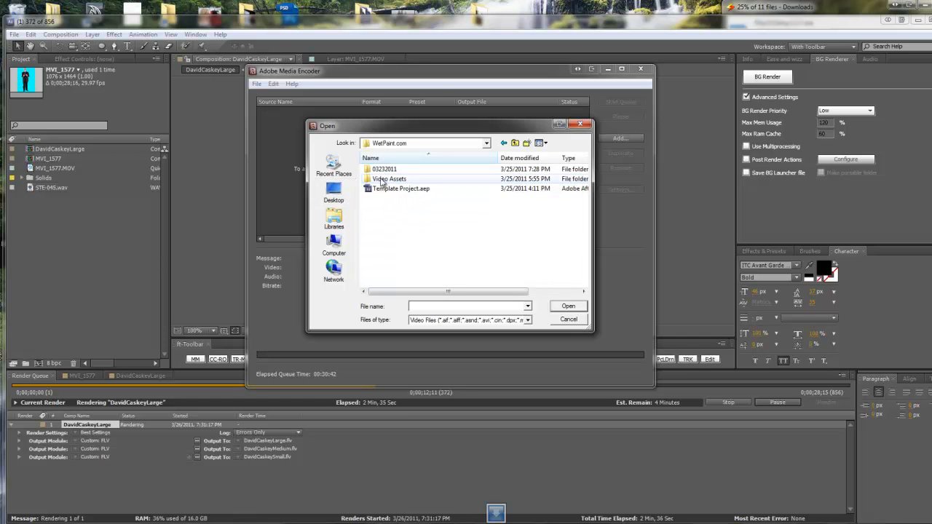
double_click(384, 169)
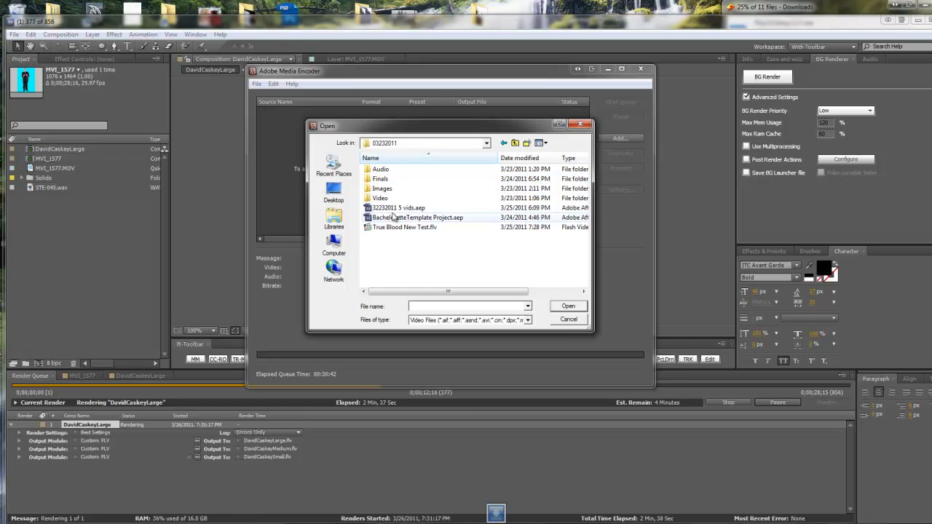
mouse_move(415, 217)
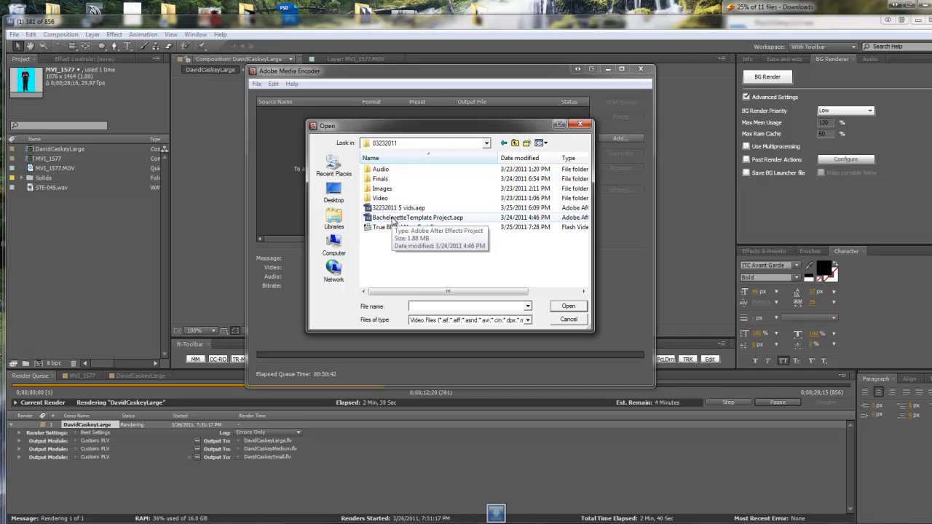
click(417, 217)
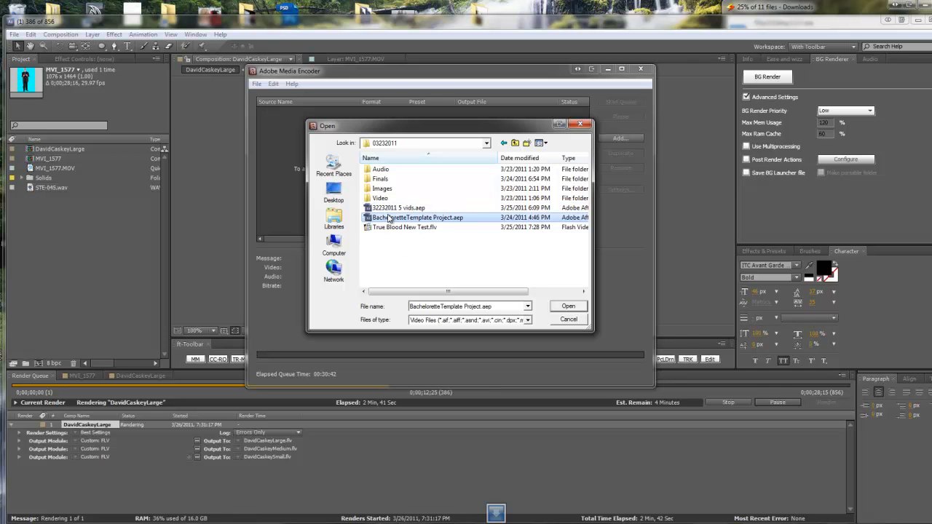
click(568, 305)
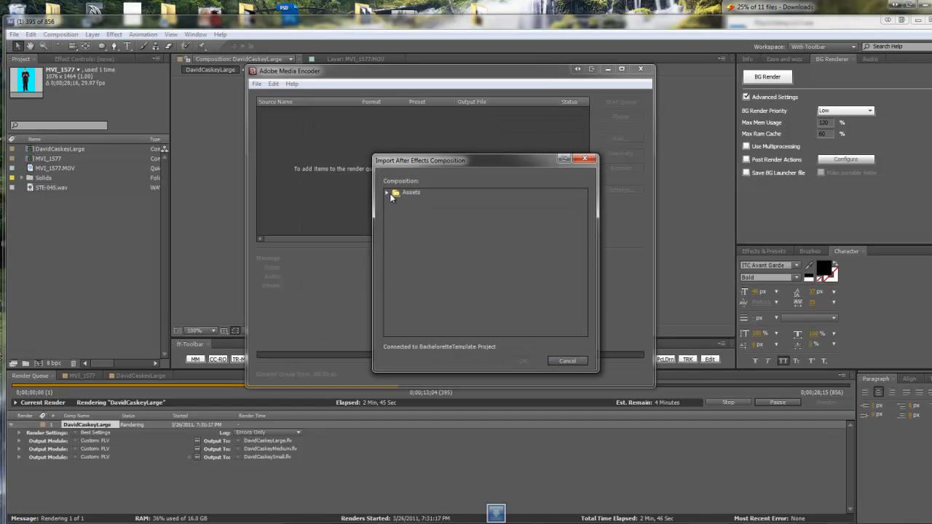
- Expand the project's Assets folder and queue the Template composition as an FLV/F4V job
click(388, 193)
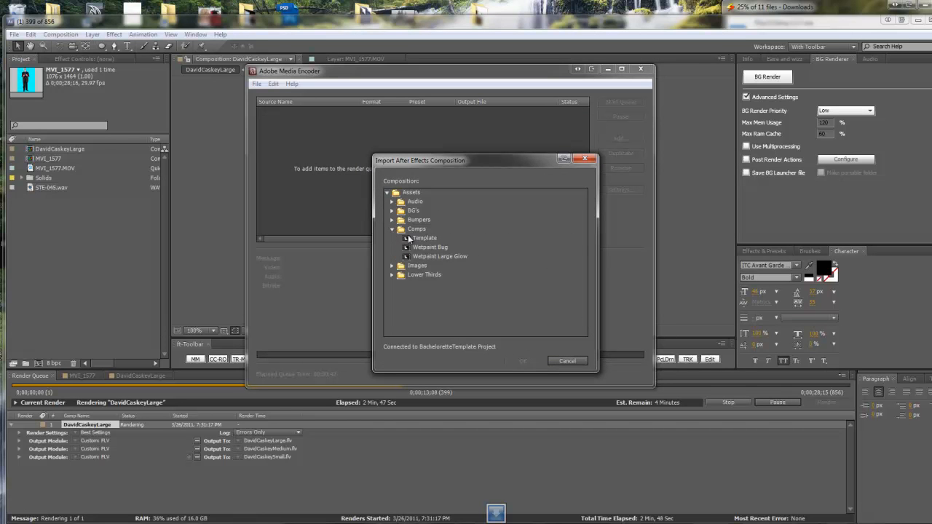
click(523, 360)
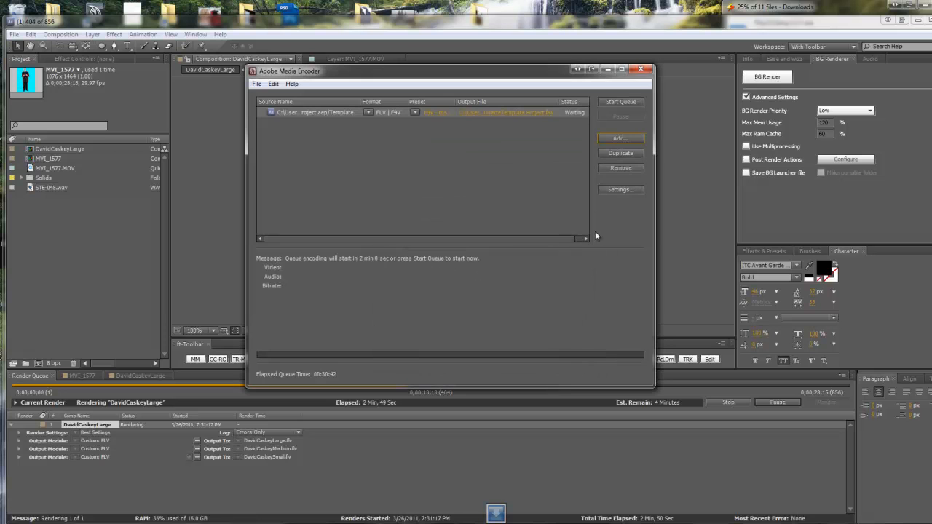
mouse_move(500, 159)
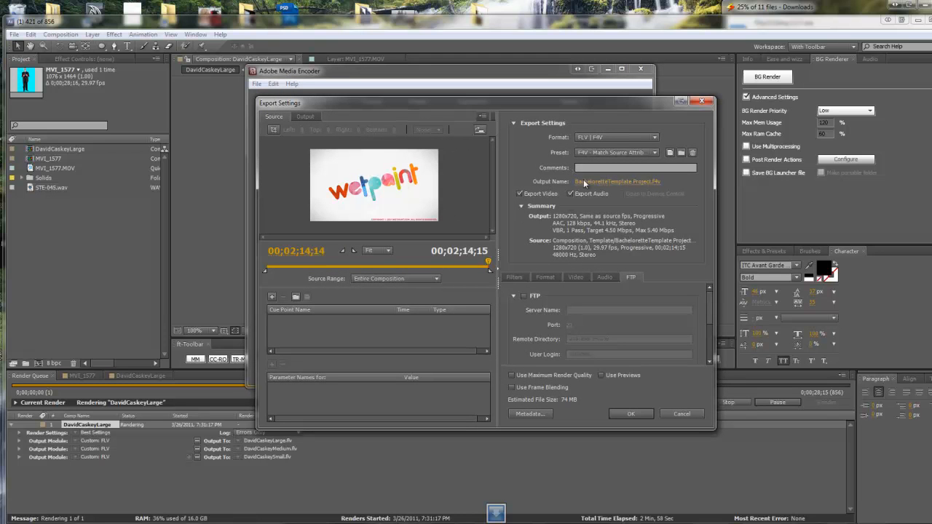
mouse_move(551, 411)
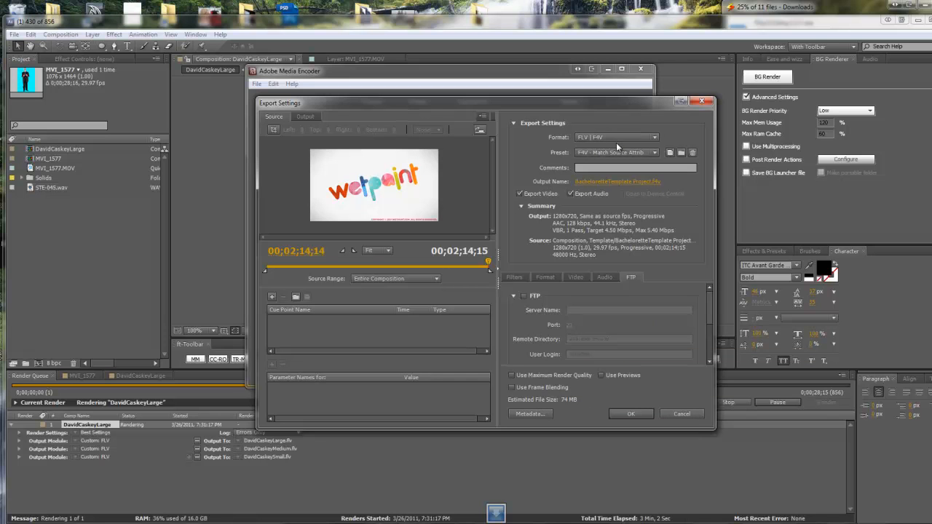
- Compare F4V presets, settling on F4V - 720p Source, Half Size at 640x360 (18 MB)
click(616, 137)
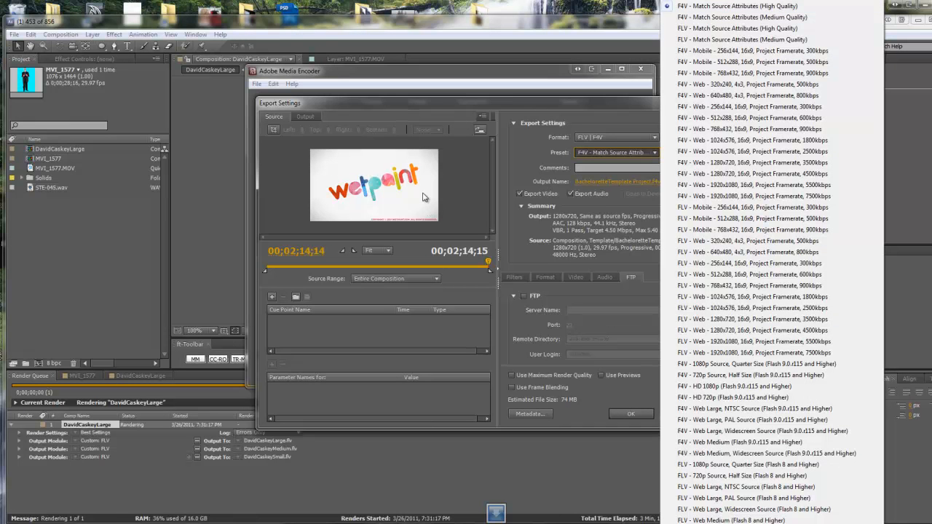
mouse_move(425, 240)
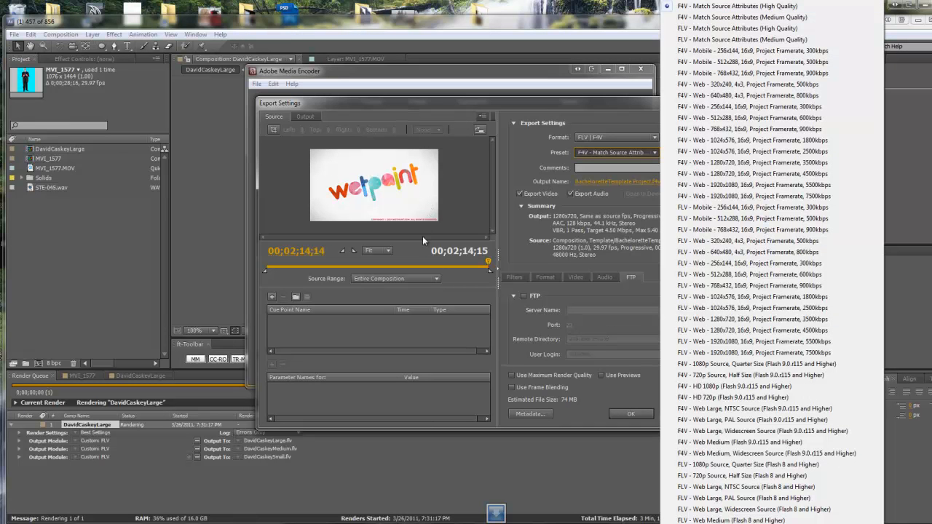
mouse_move(580, 410)
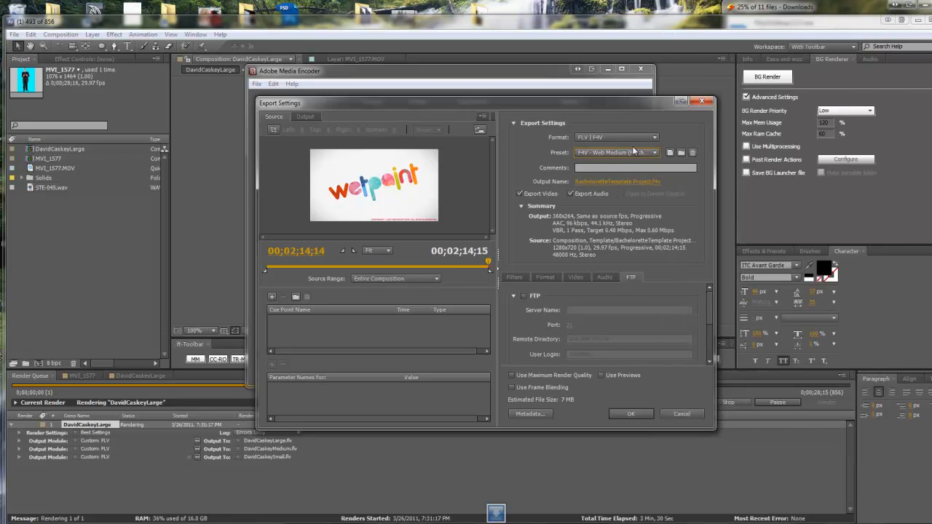
click(653, 153)
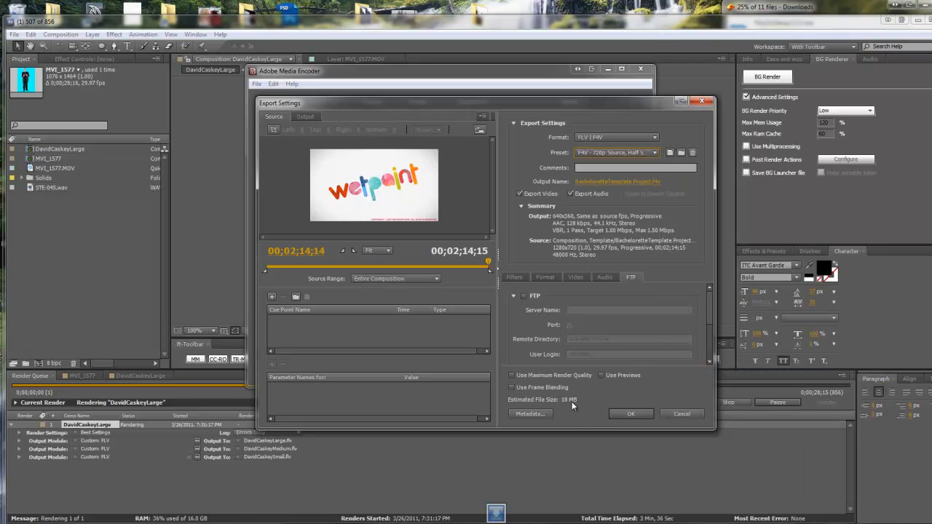
click(615, 137)
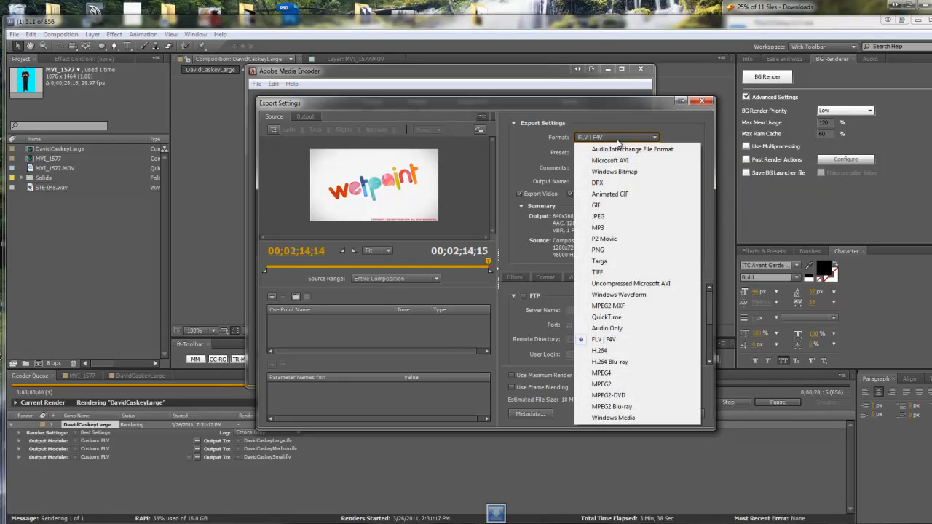
mouse_move(607, 328)
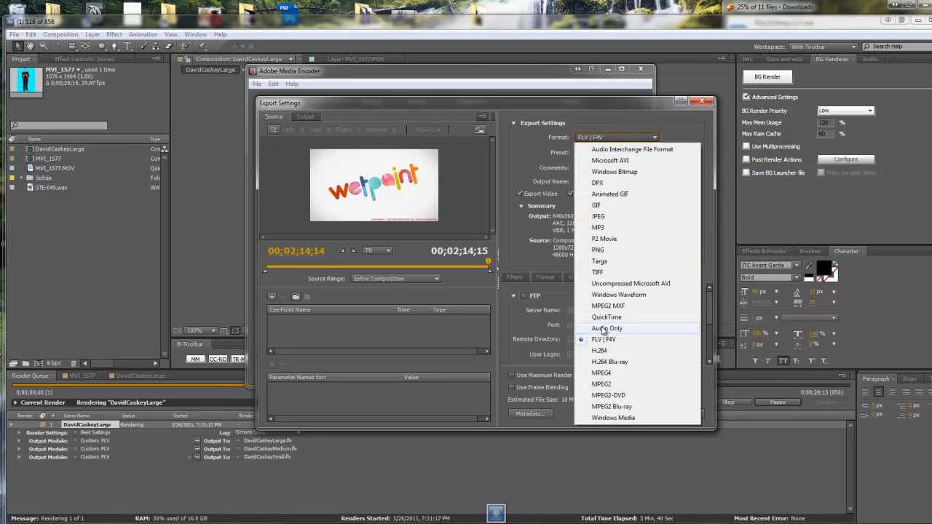
- Try the HDTV 1080p 24, Vimeo HD and Vimeo SD presets, ending on Vimeo SD (36 MB)
click(604, 339)
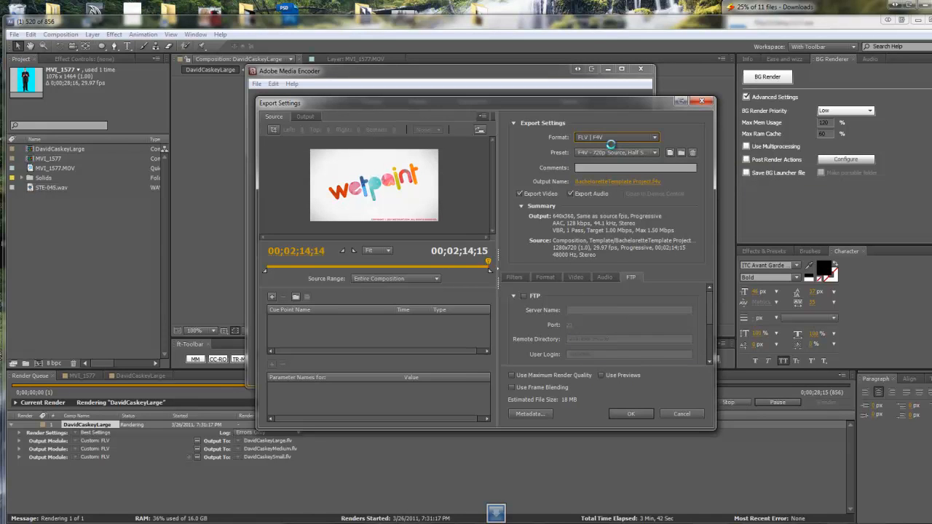
click(615, 137)
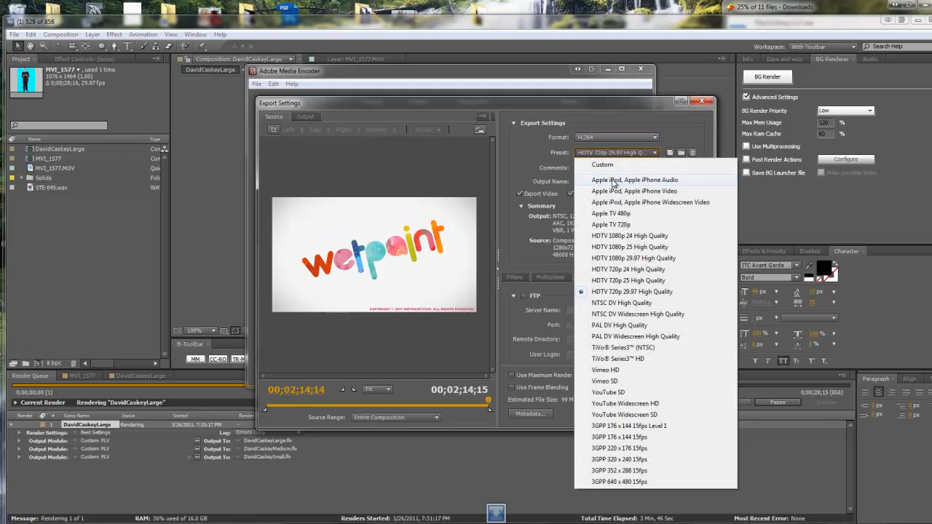
mouse_move(630, 236)
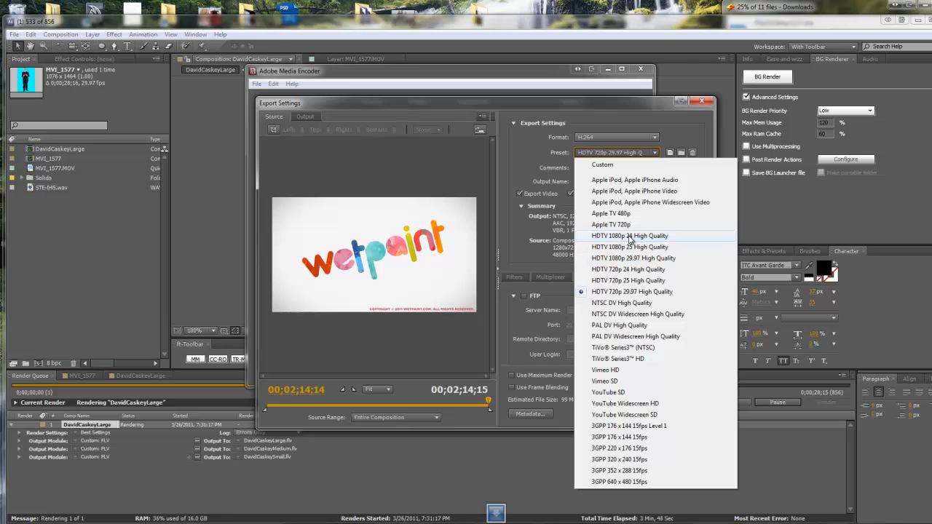
click(631, 291)
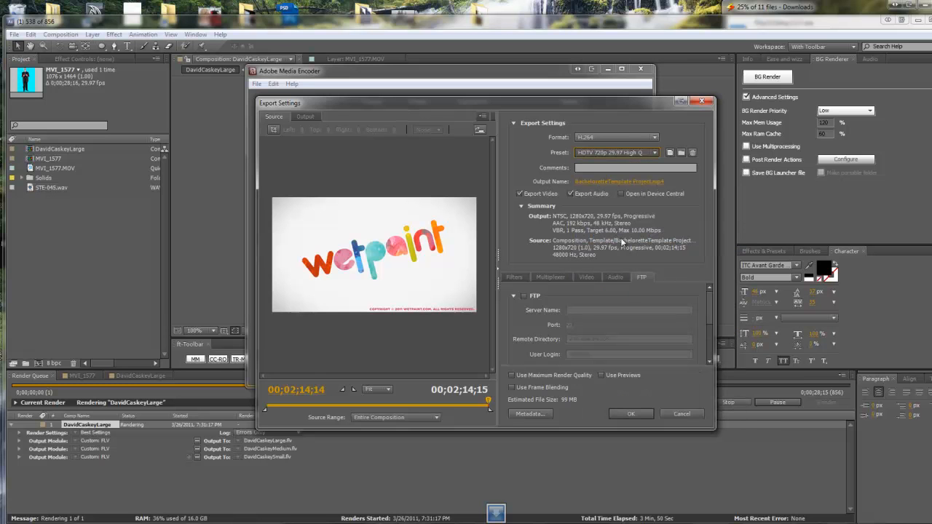
click(616, 152)
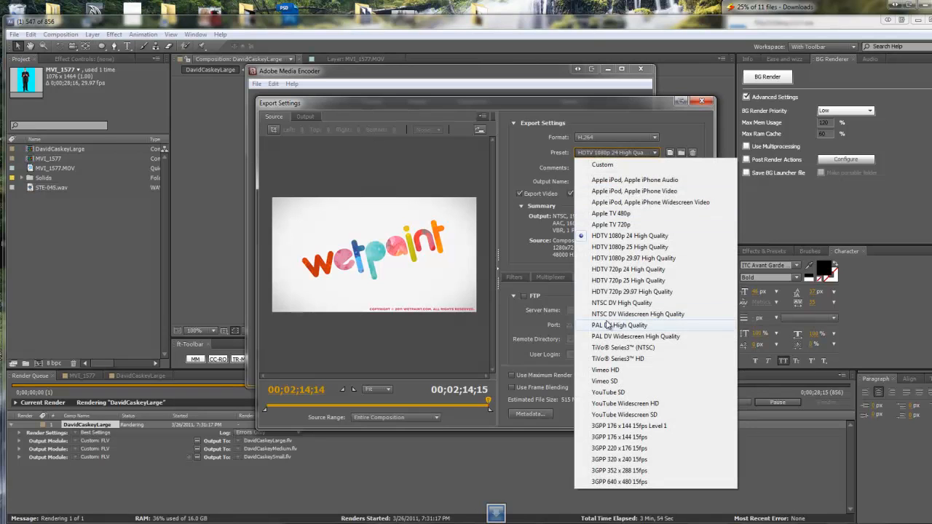
mouse_move(609, 370)
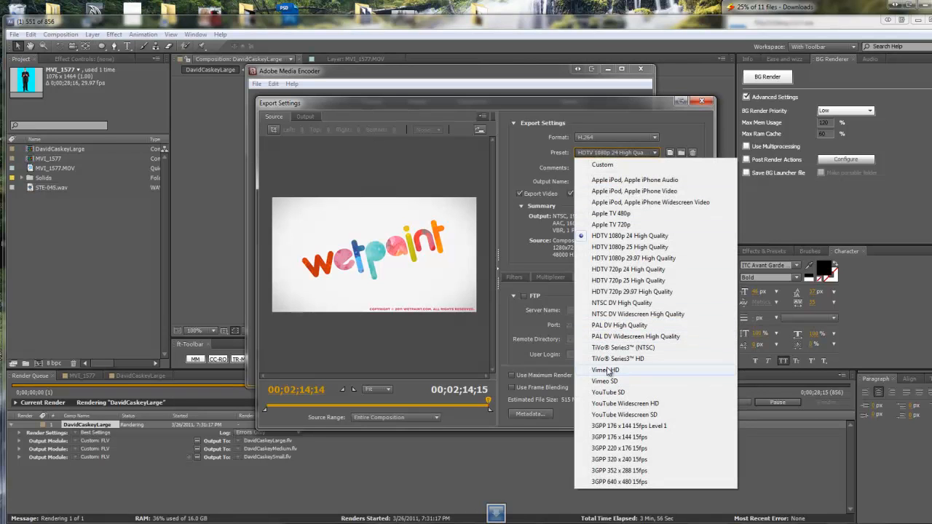
click(604, 370)
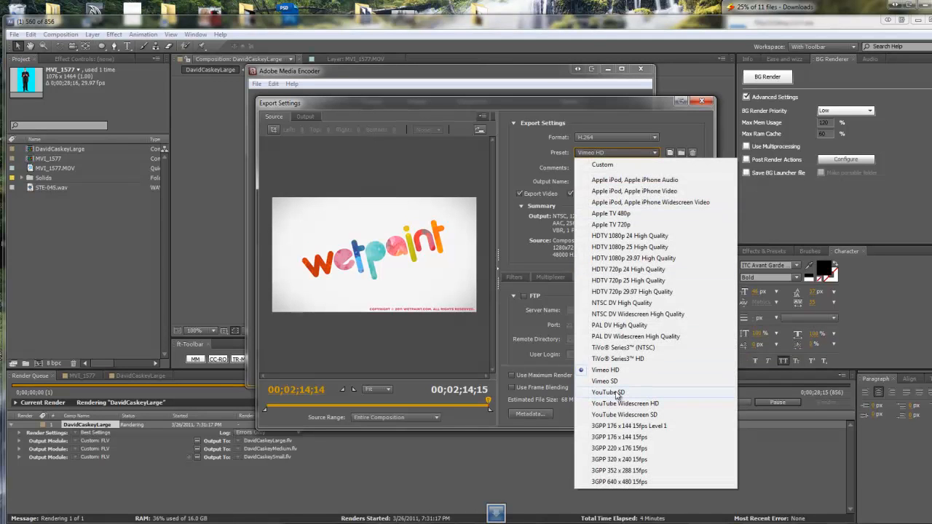
mouse_move(605, 381)
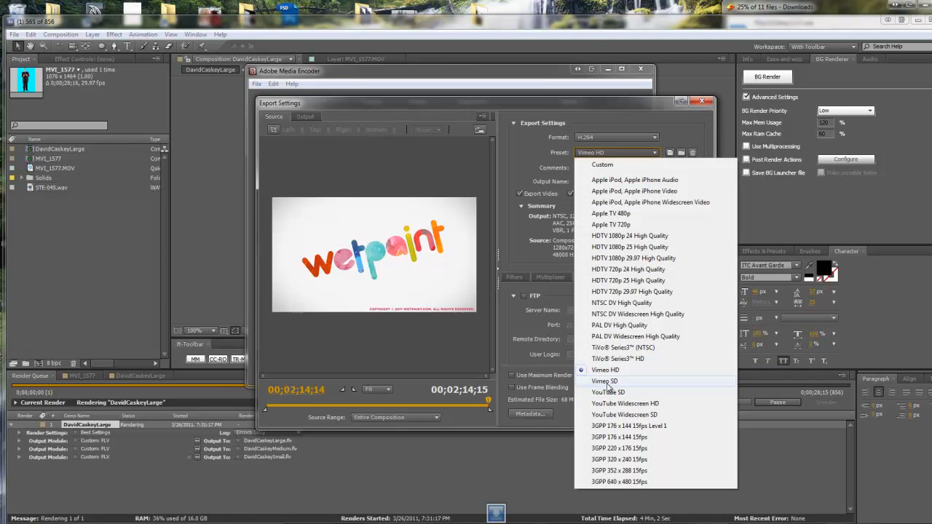
click(605, 380)
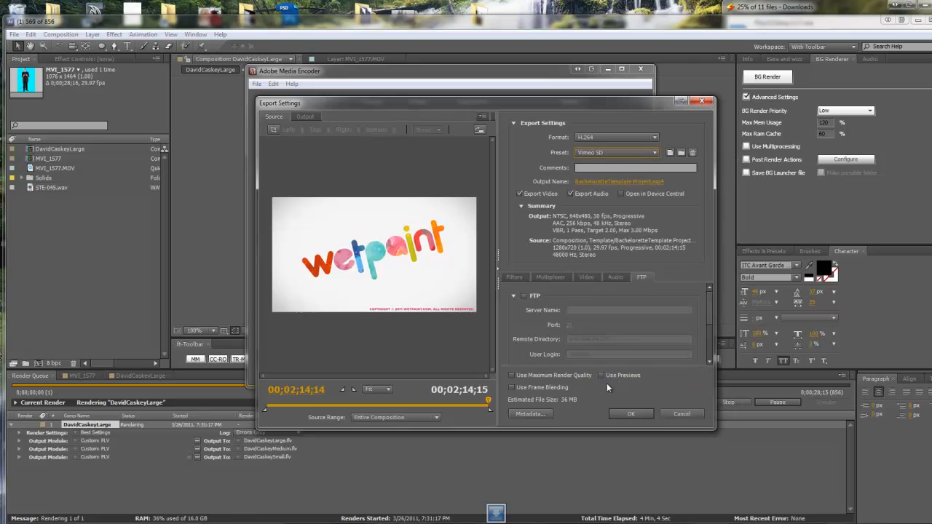
click(616, 152)
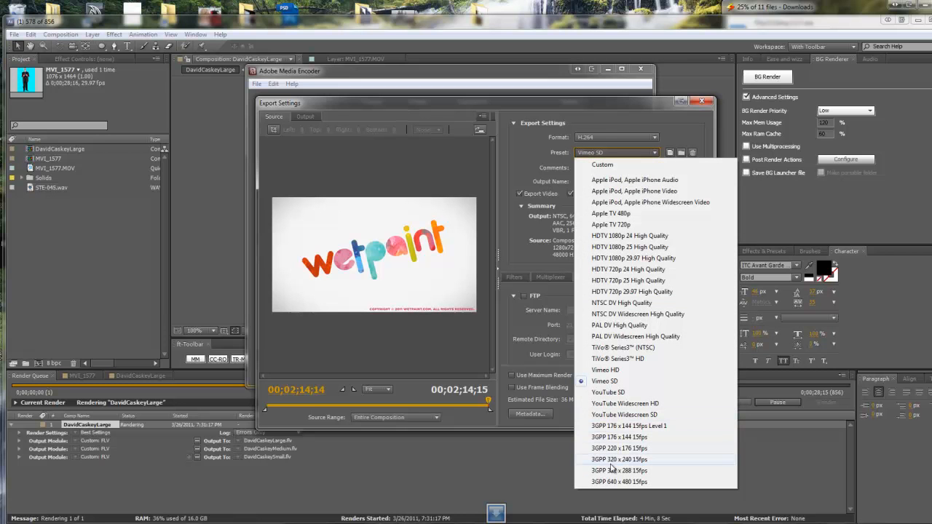
mouse_move(623, 213)
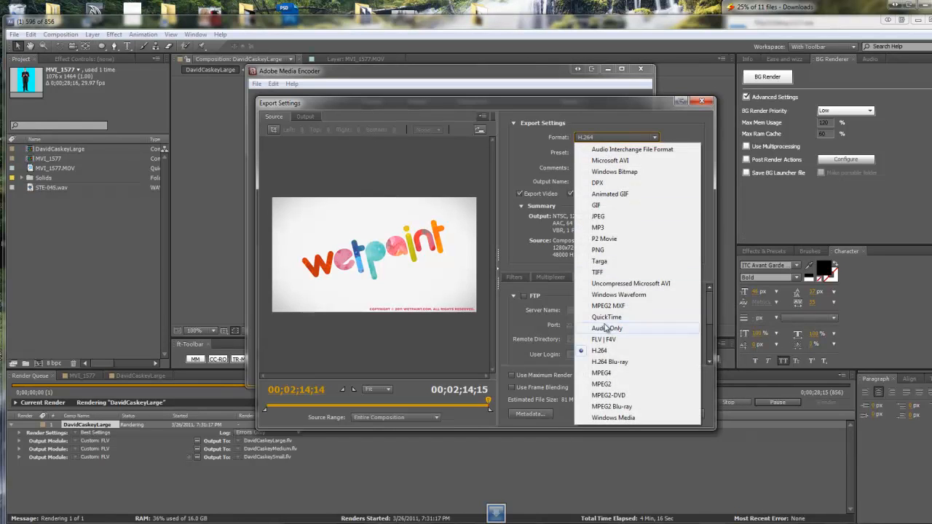
mouse_move(610, 172)
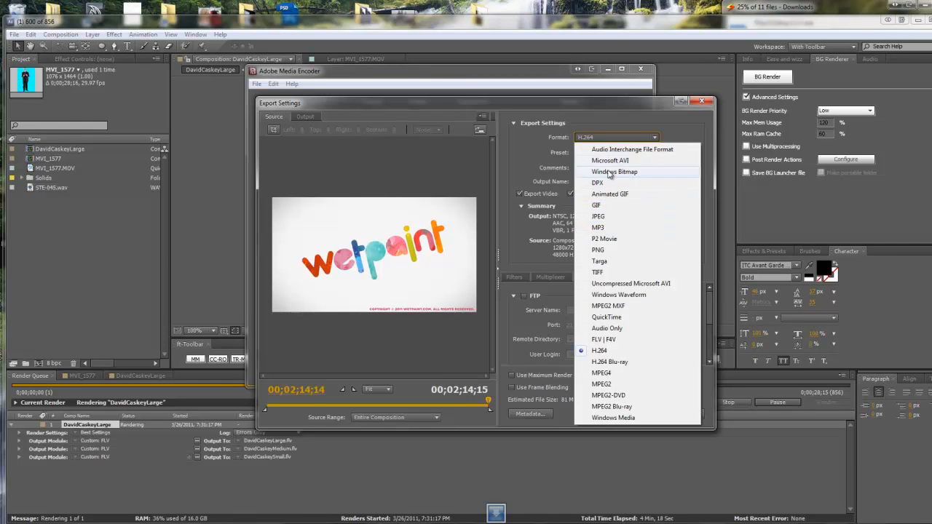
mouse_move(601, 272)
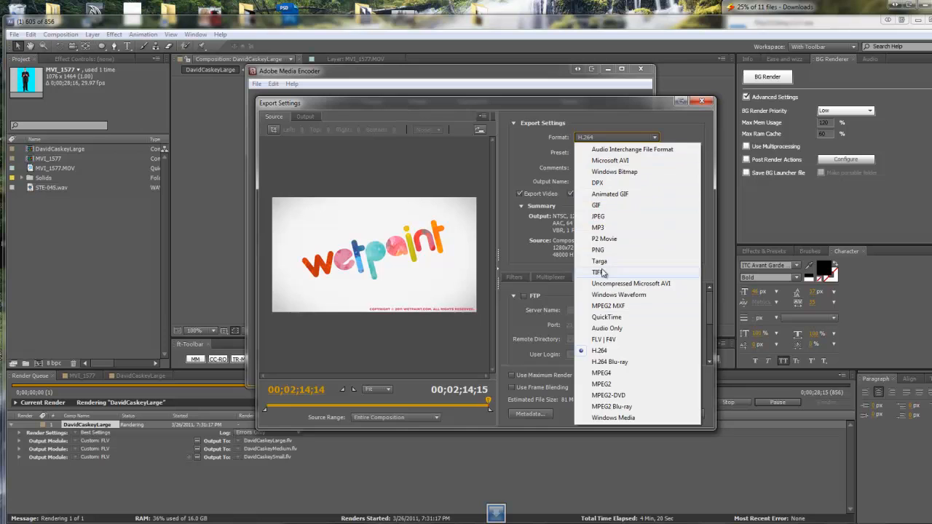
- Switch the format to PNG (720x480, no audio), then to MPEG2 Blu-ray
click(597, 250)
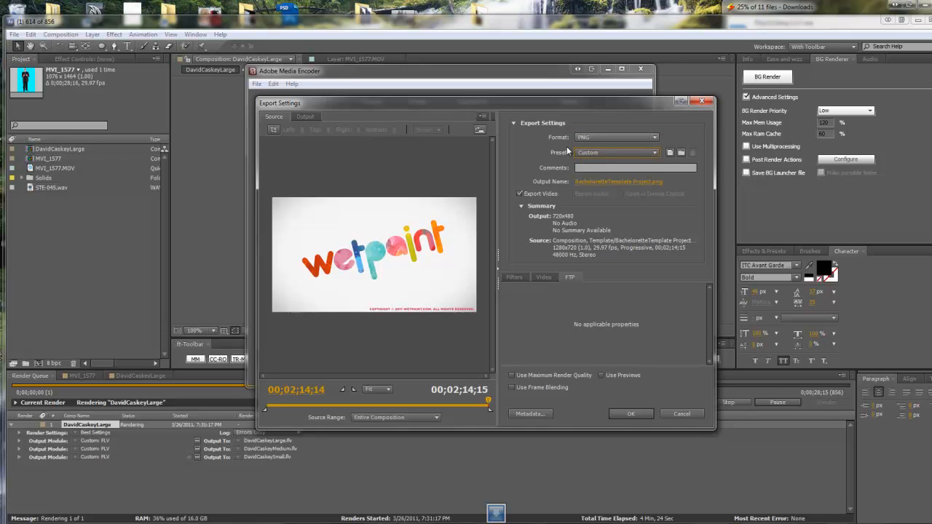
mouse_move(598, 143)
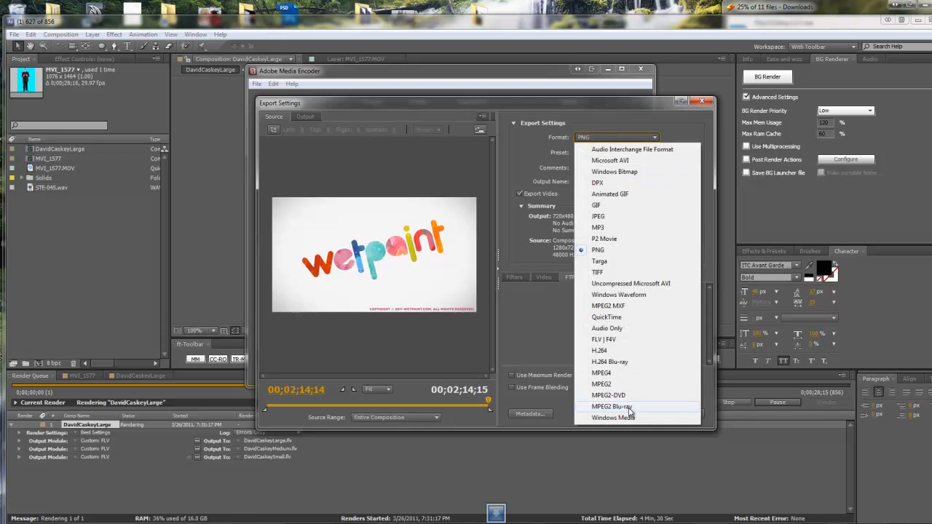
click(597, 250)
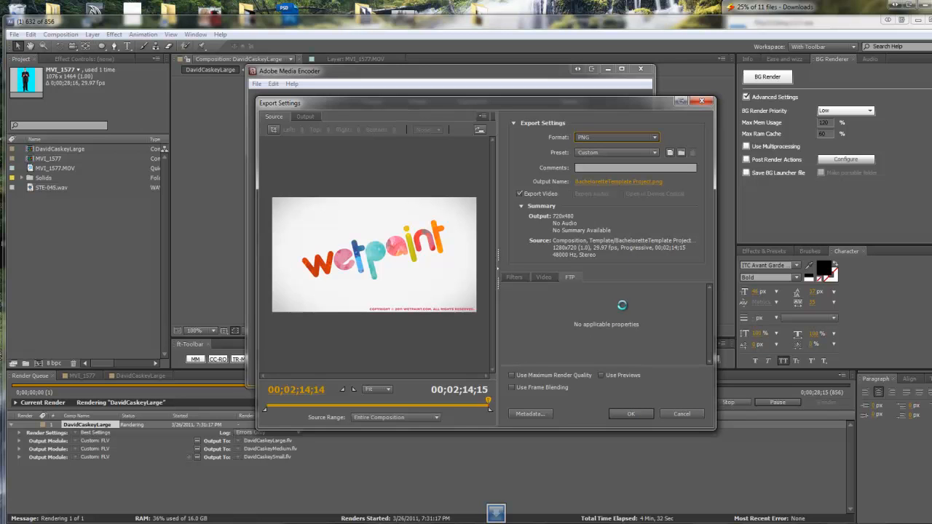
- Choose the 1440 x 1080p 24 High Quality Blu-ray preset, estimated at 425 MB
click(617, 137)
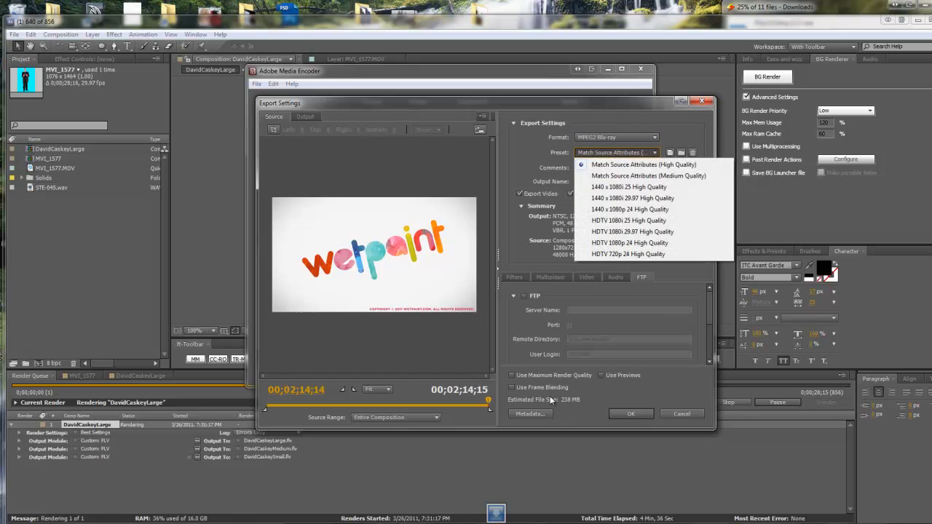
click(629, 209)
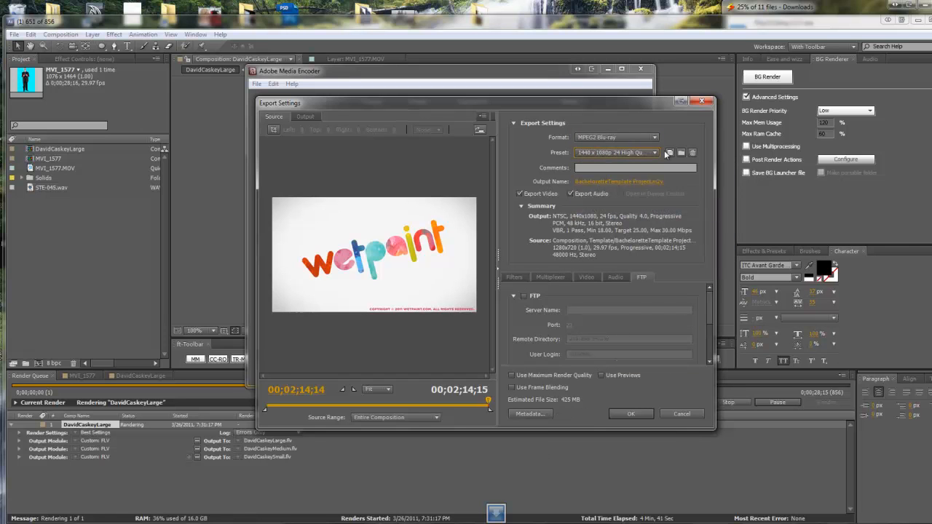
mouse_move(549, 159)
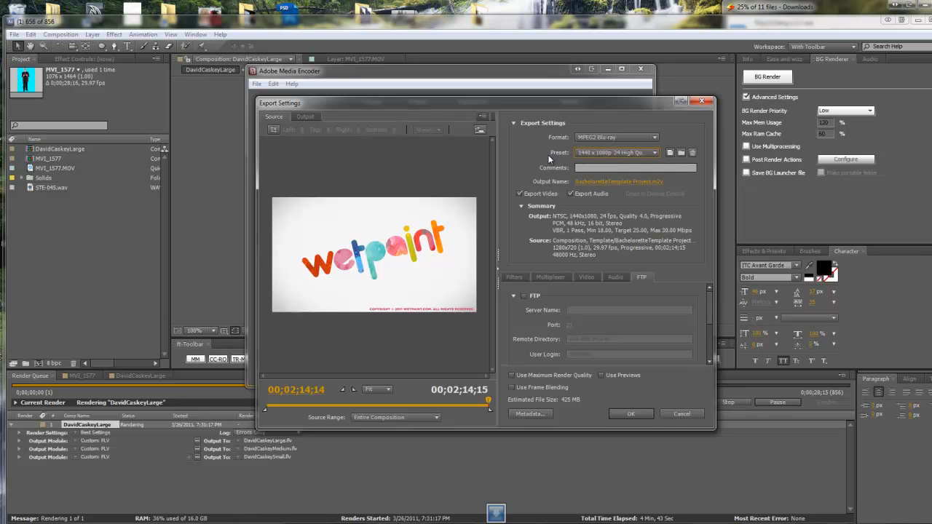
mouse_move(581, 153)
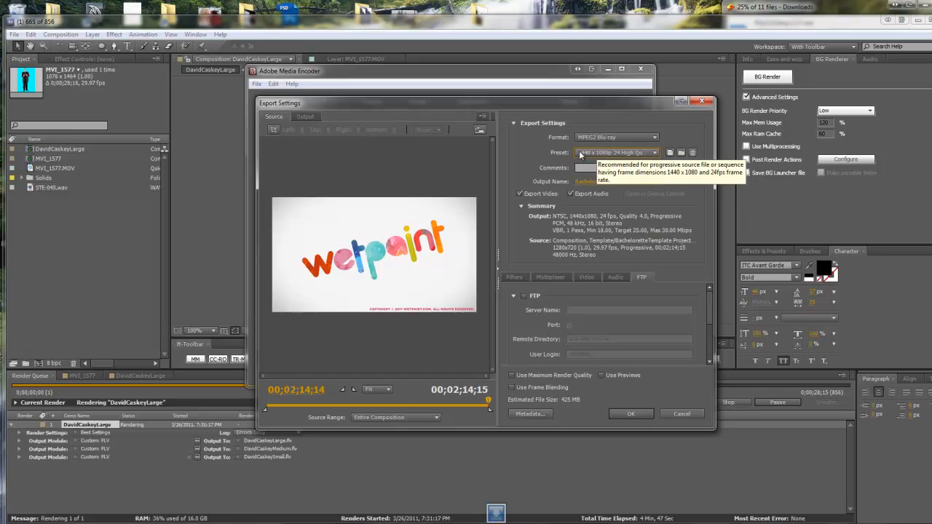
mouse_move(672, 273)
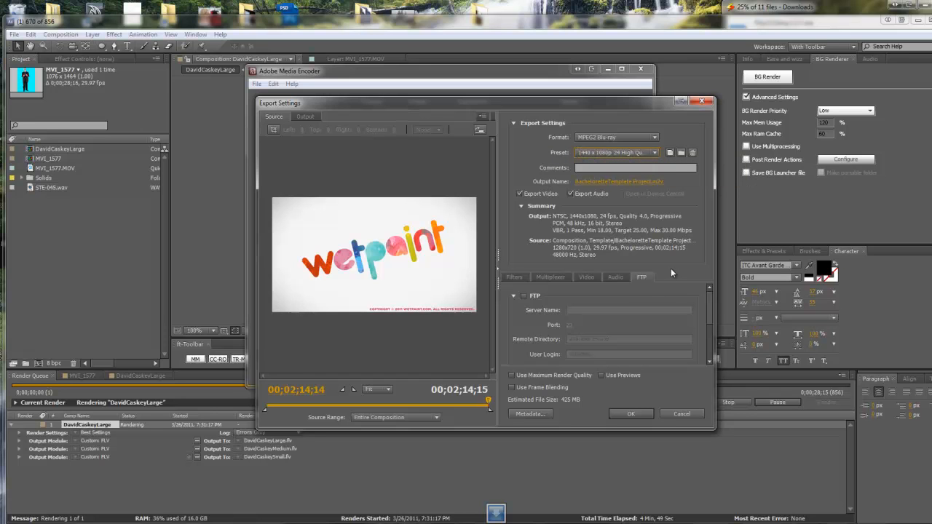
mouse_move(638, 299)
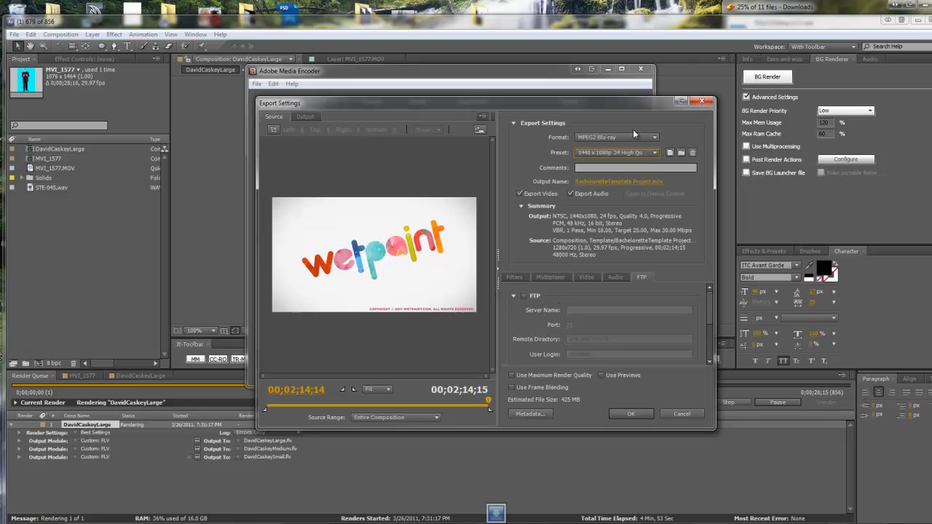
mouse_move(561, 153)
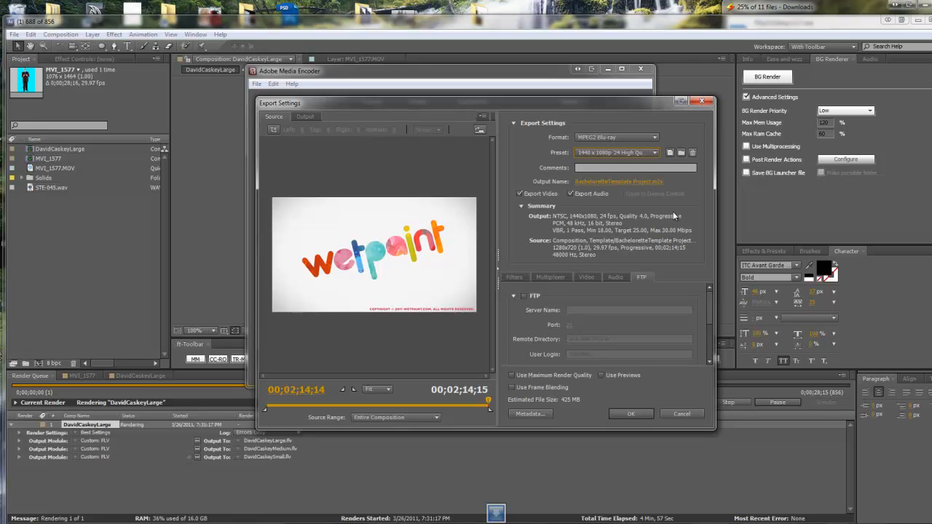
mouse_move(602, 162)
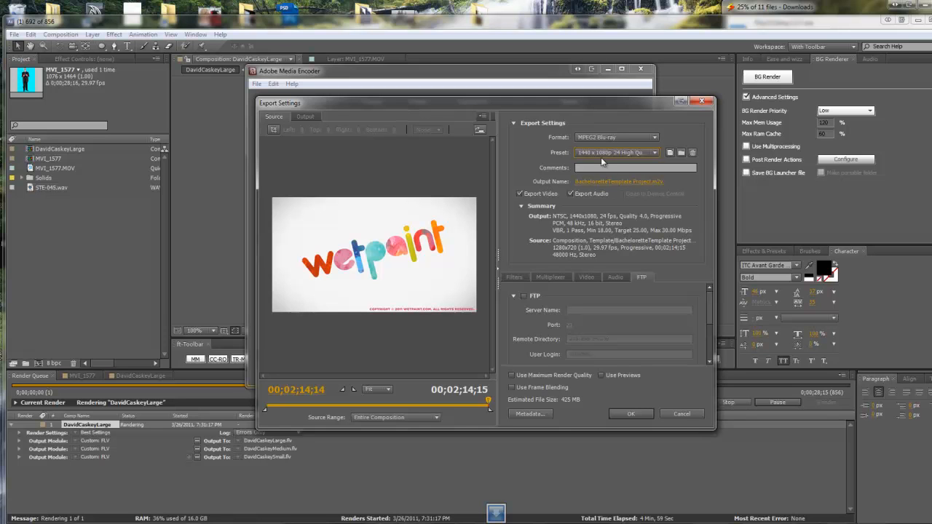
- Set the format back to H.264 with the HDTV 720p 29.97 High Quality preset (99 MB)
click(616, 137)
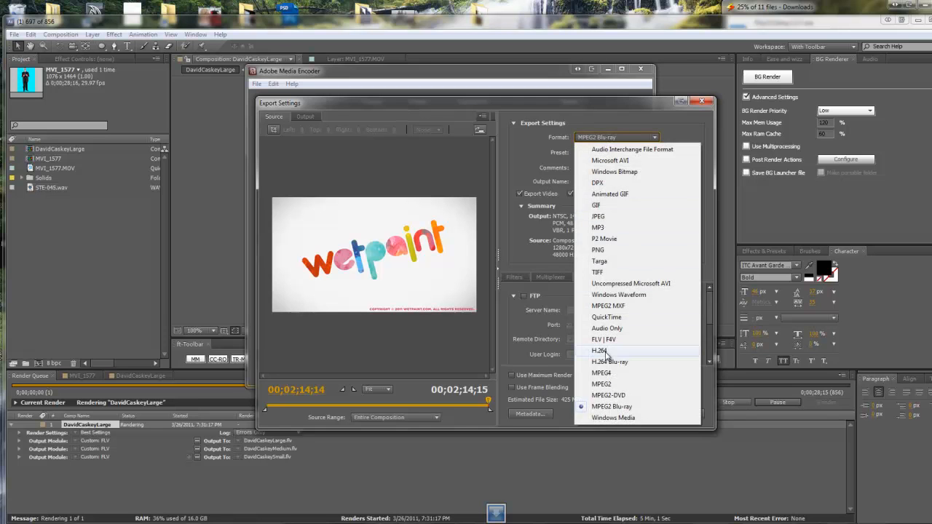
click(598, 351)
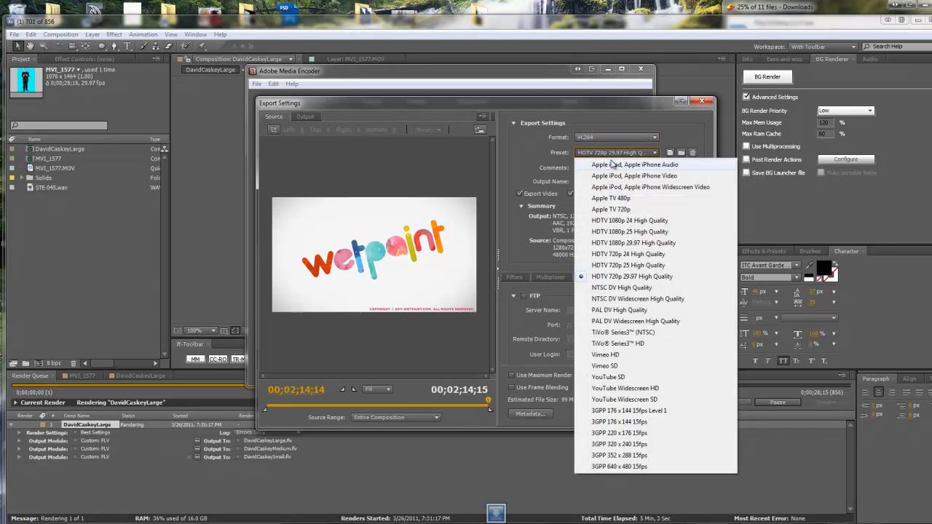
click(632, 276)
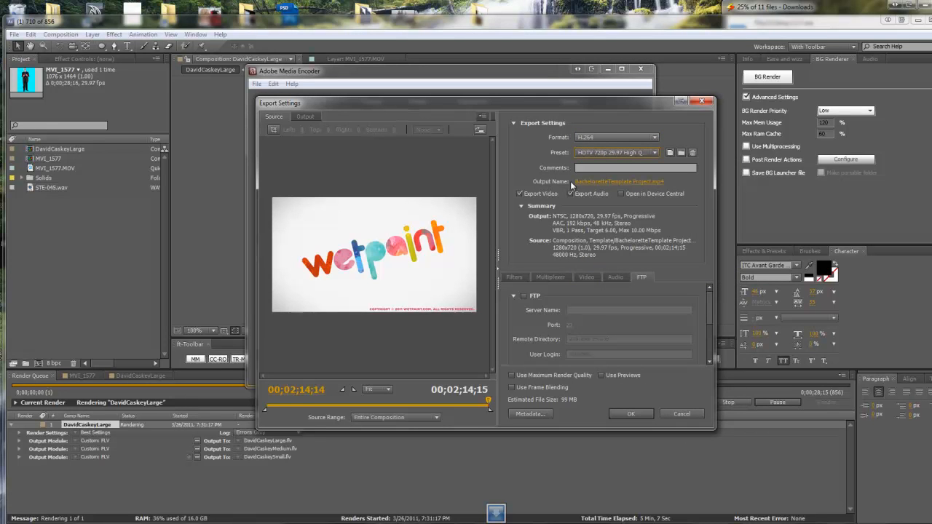
- Set the video frame rate to 15 fps in the basic video settings
click(587, 277)
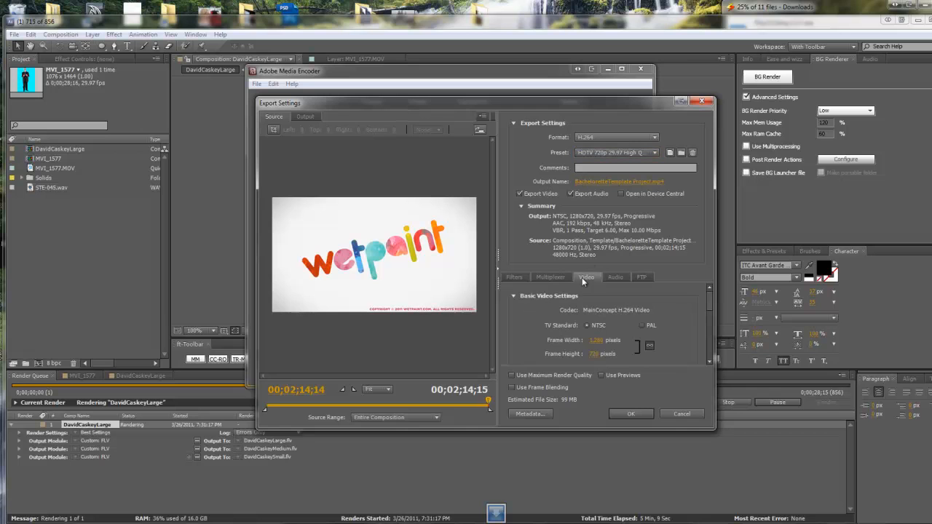
scroll(down, 3)
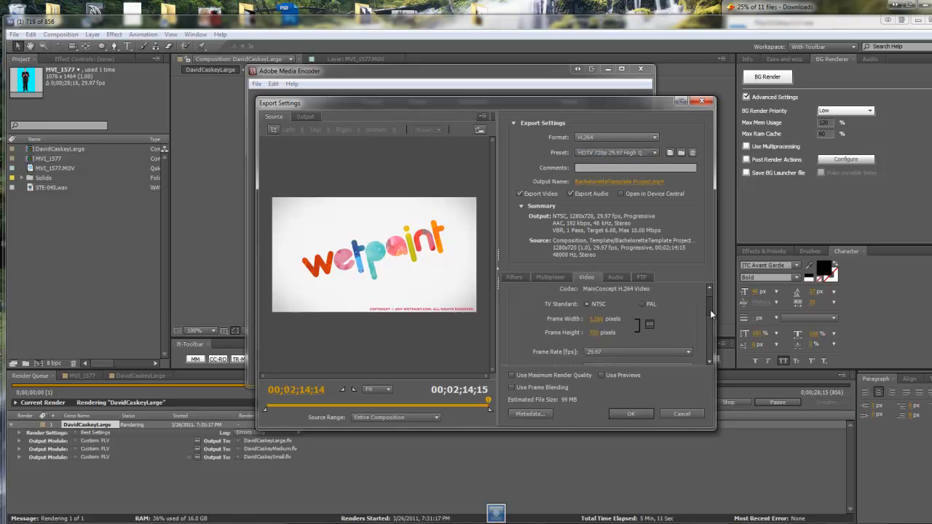
scroll(down, 3)
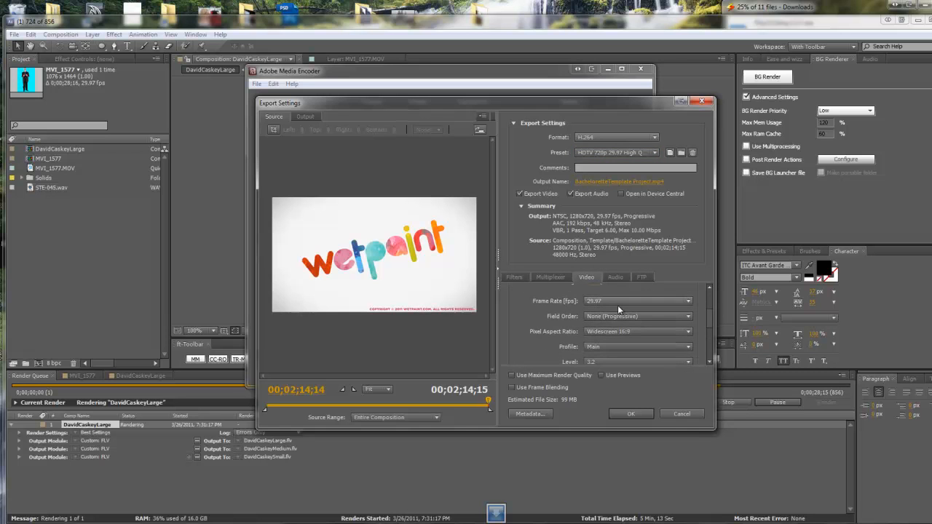
click(686, 301)
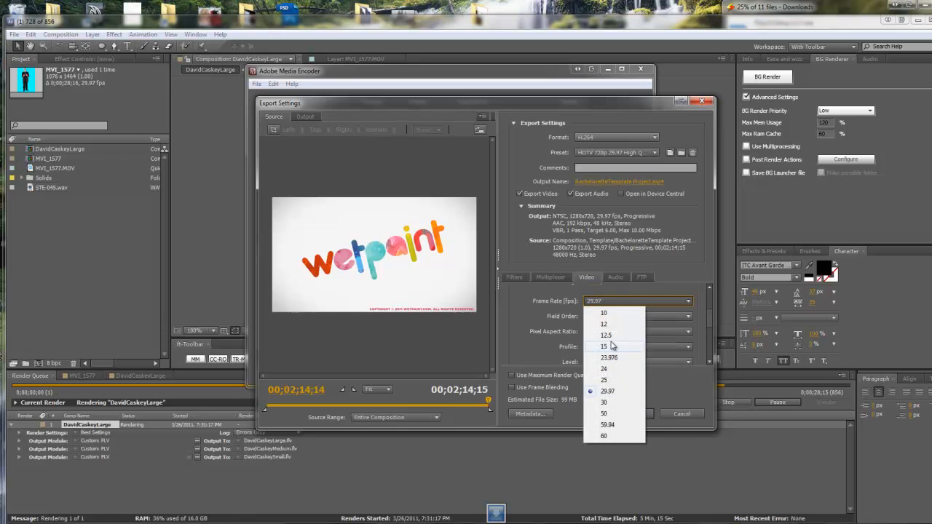
click(604, 346)
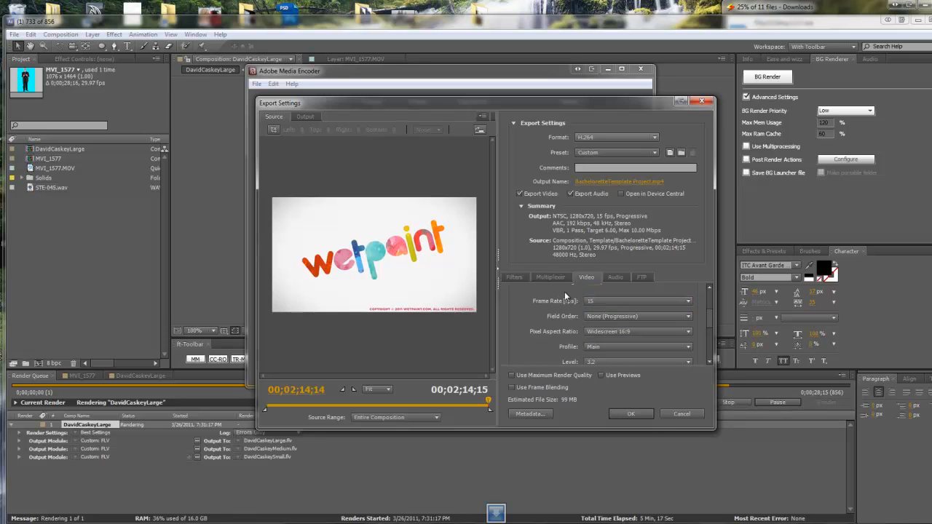
mouse_move(612, 341)
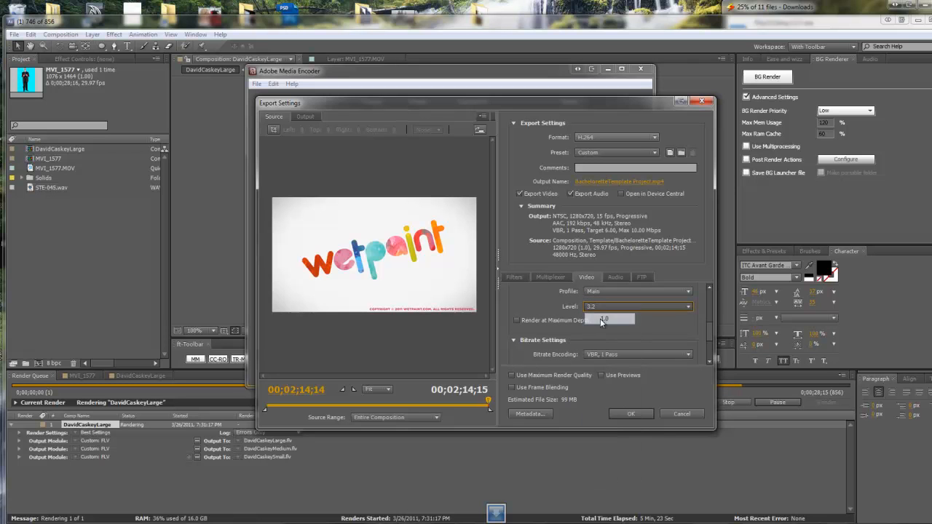
- Cycle the H.264 level through 1.0, 2.2 and 5.1, finishing at 5.1
click(684, 307)
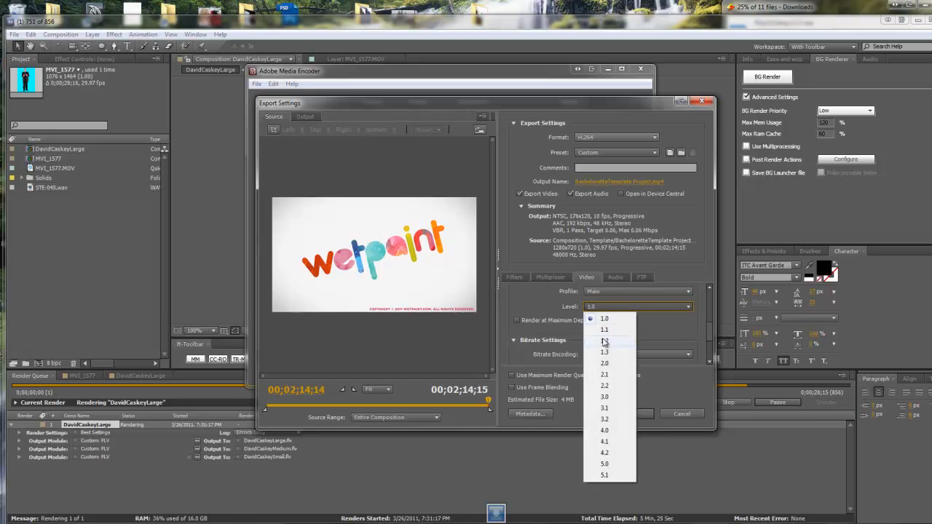
click(604, 386)
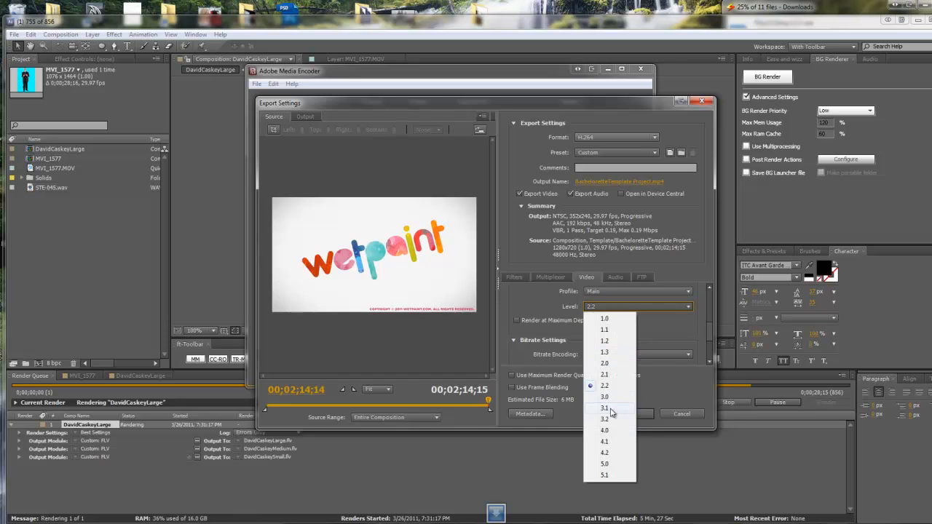
click(605, 475)
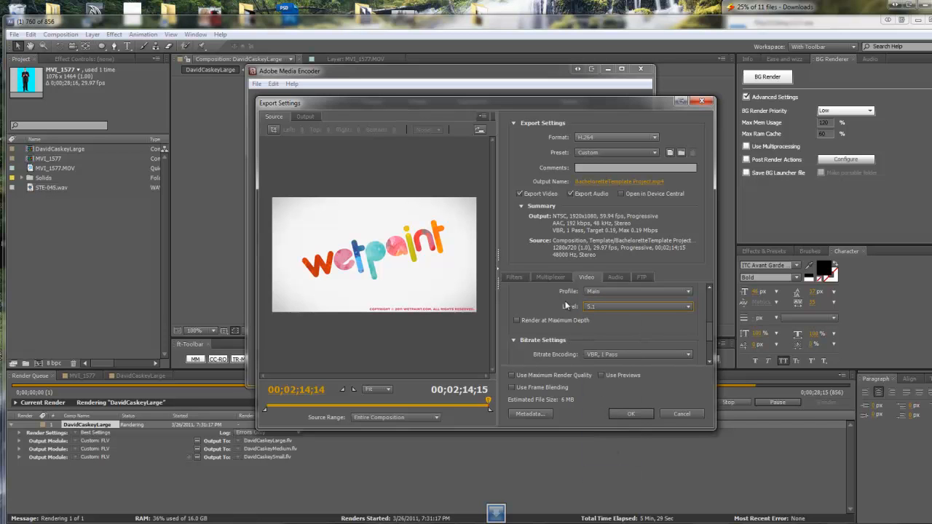
click(637, 306)
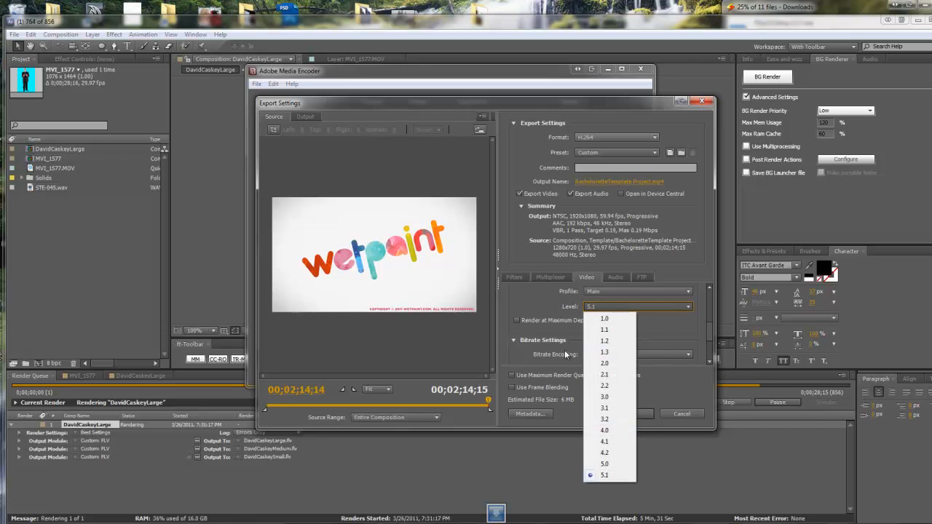
click(550, 276)
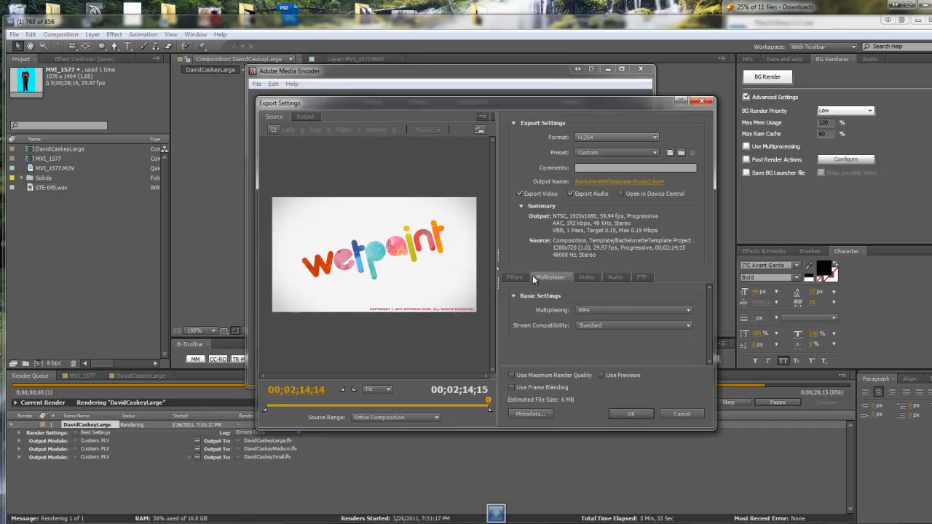
- Set multiplexing to 3GPP for a .3gp output and review the AAC audio settings
click(687, 310)
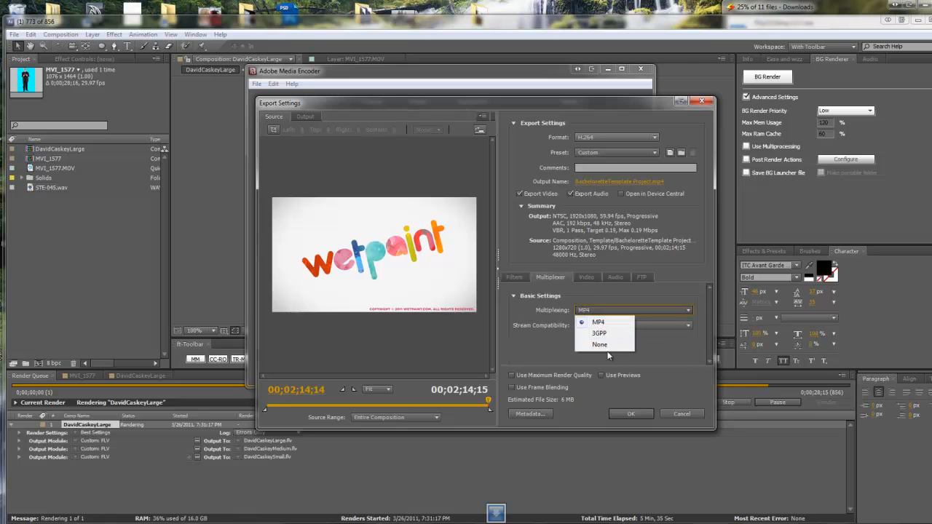
click(598, 332)
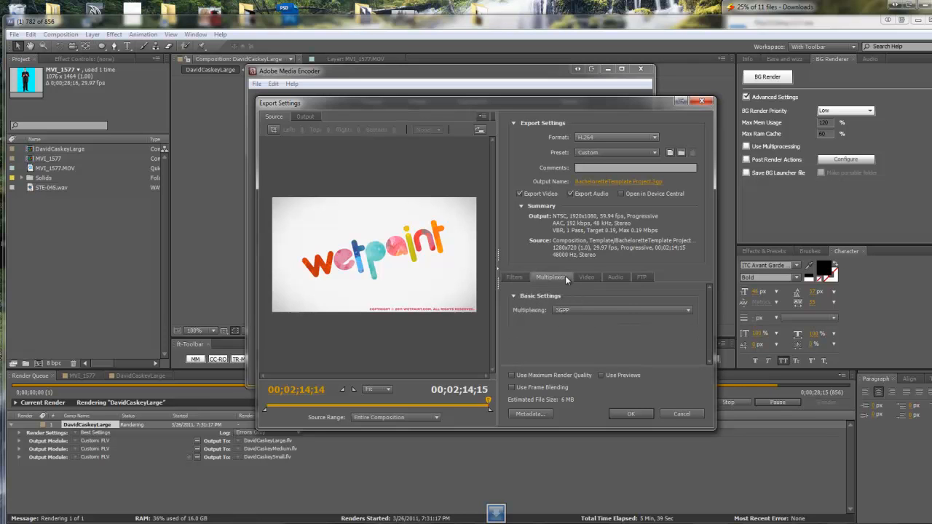
click(615, 276)
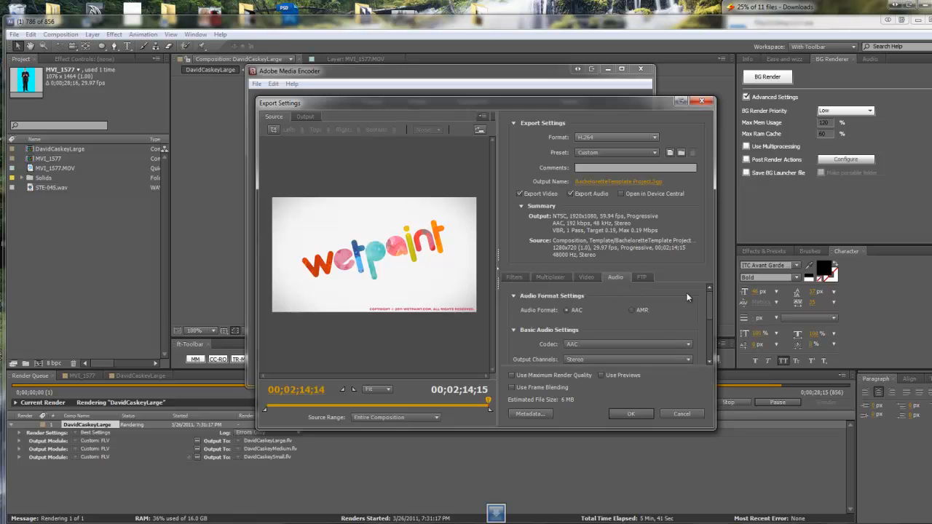
mouse_move(621, 288)
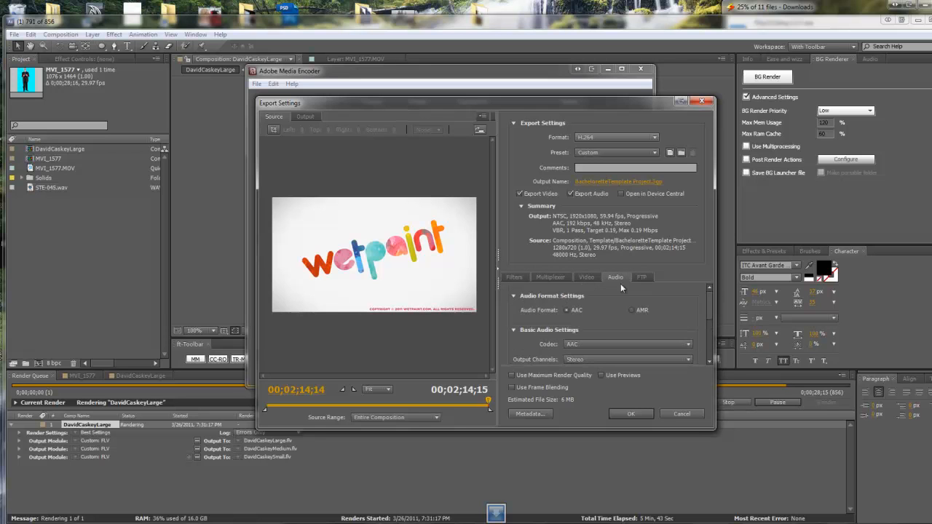
click(586, 277)
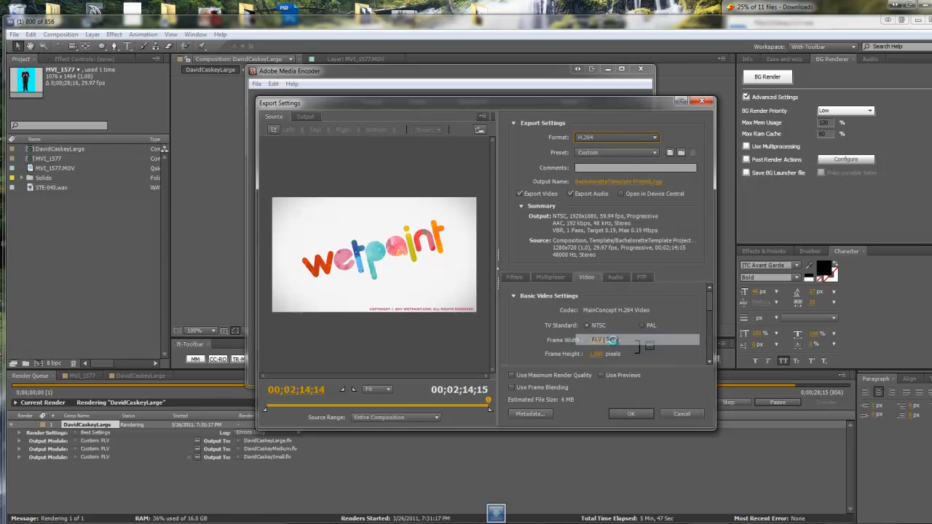
- Use FLV | F4V and compare Low, Medium and High bitrate levels, keeping High (74 MB)
click(617, 136)
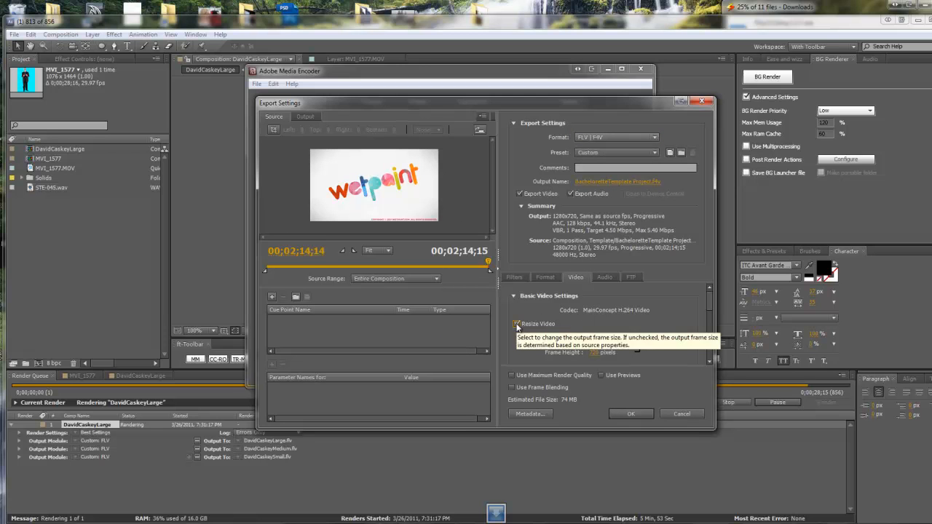
scroll(down, 3)
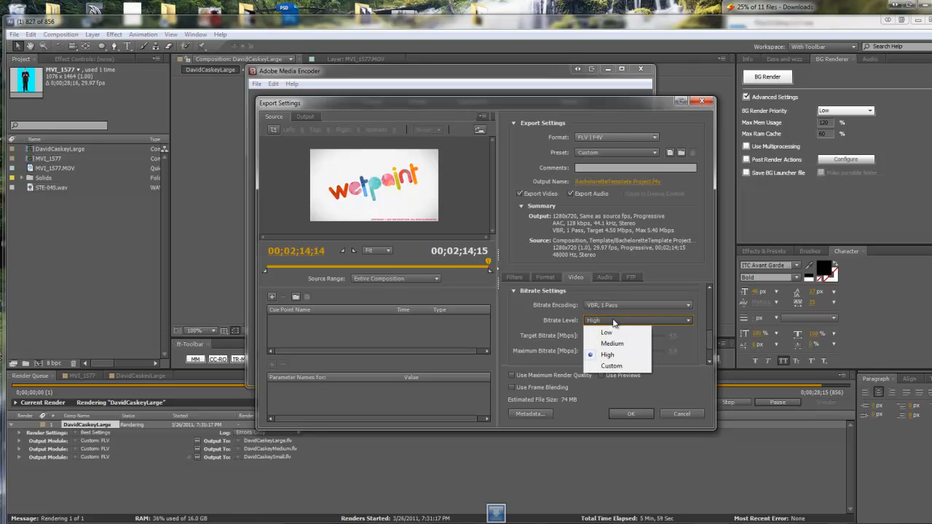
click(606, 332)
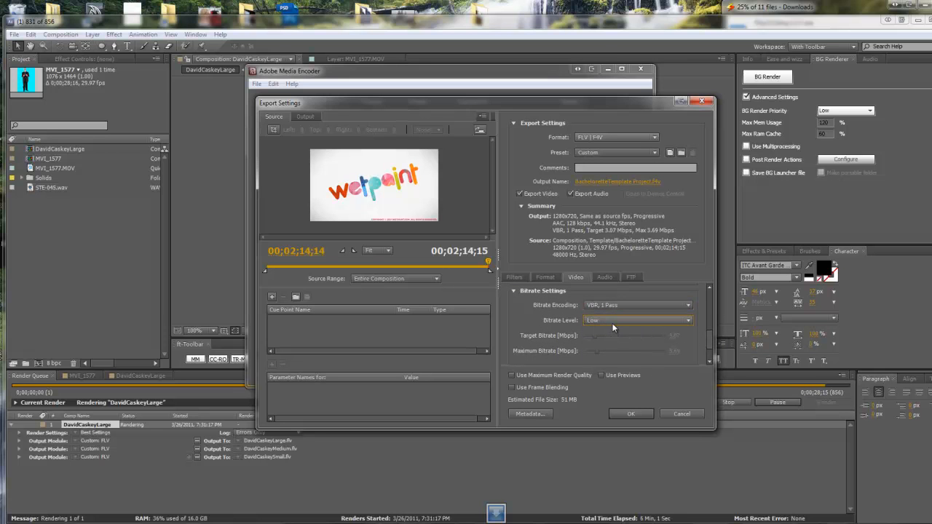
click(637, 320)
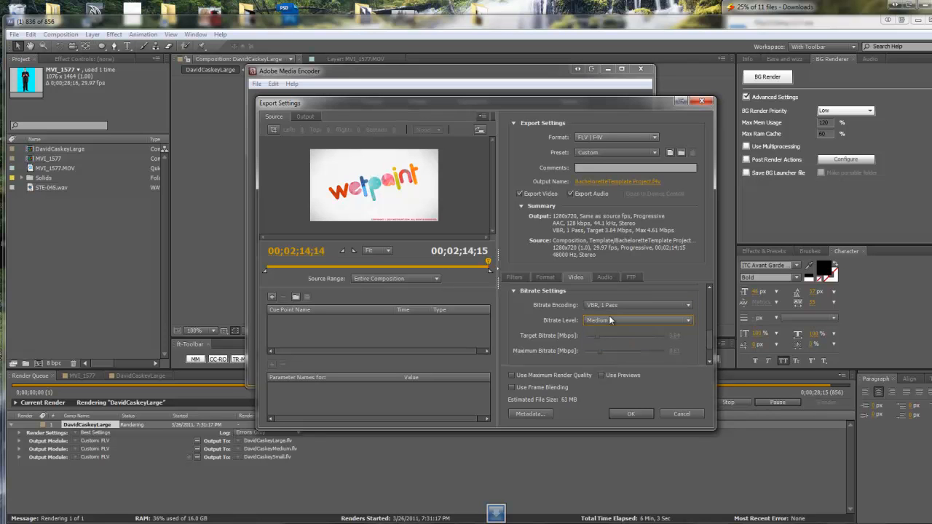
click(637, 321)
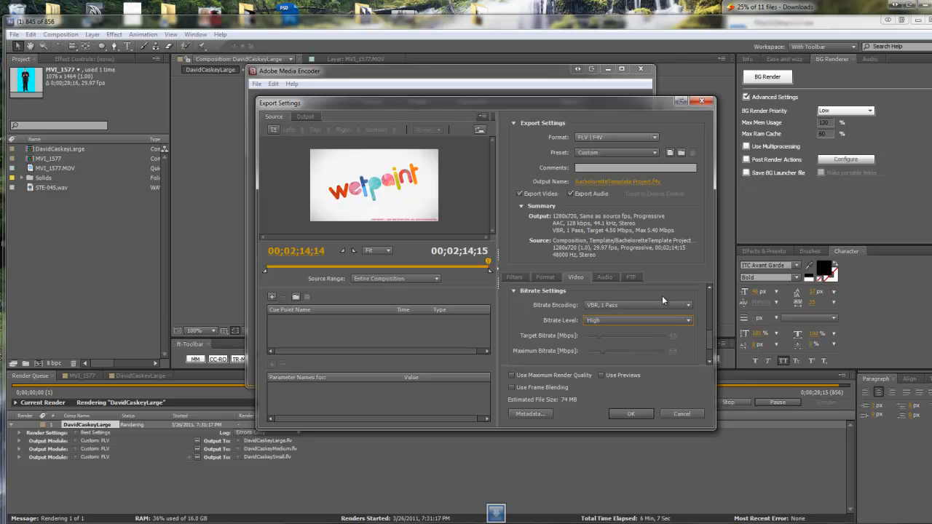
mouse_move(560, 247)
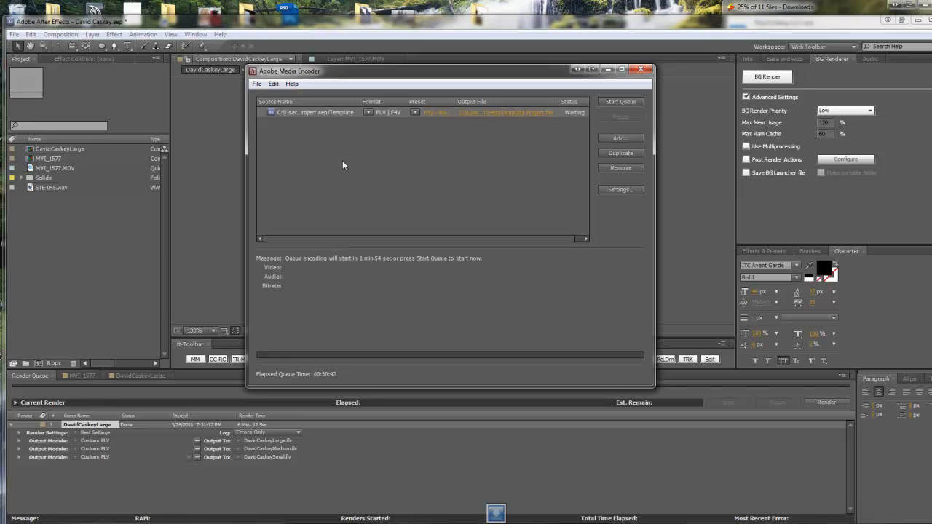
mouse_move(576, 137)
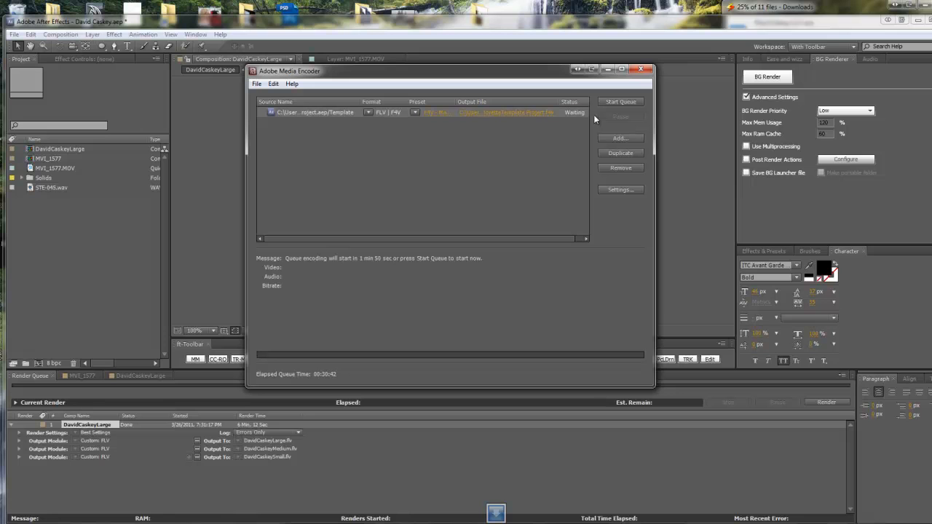
mouse_move(531, 142)
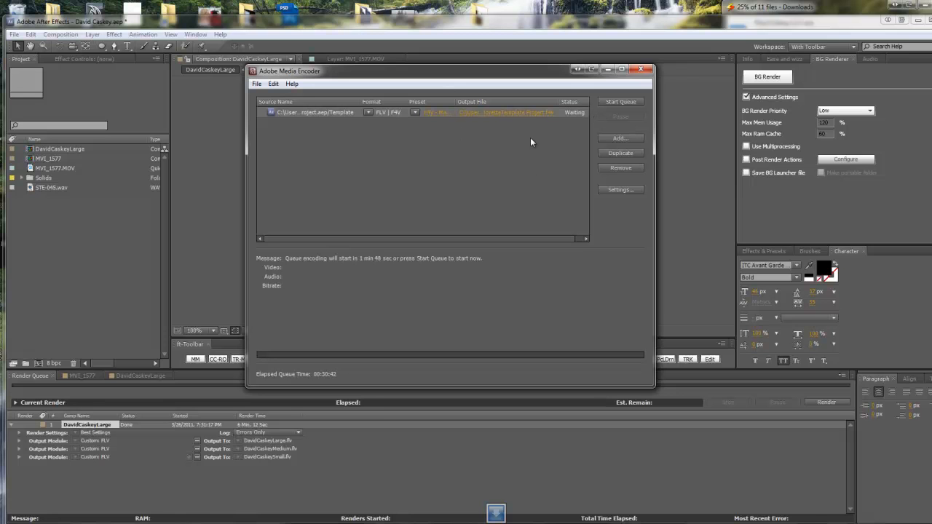
mouse_move(388, 100)
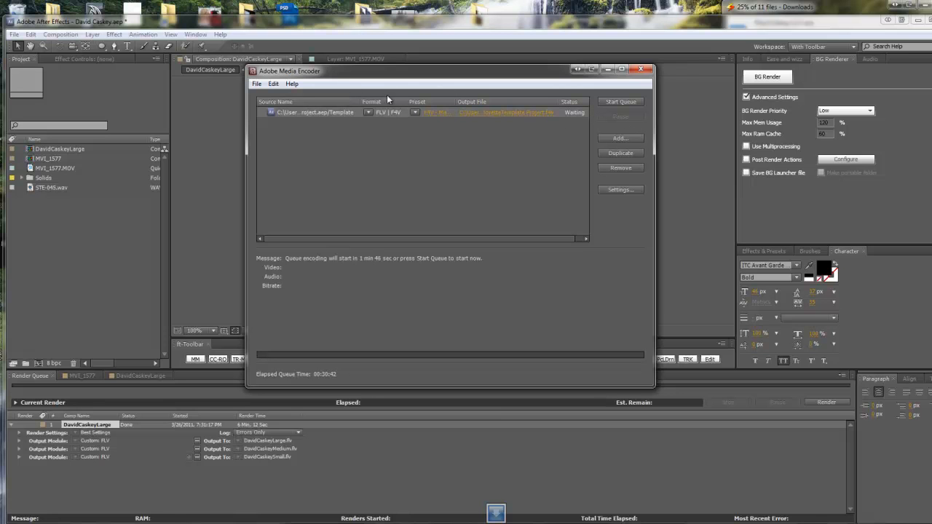
mouse_move(417, 294)
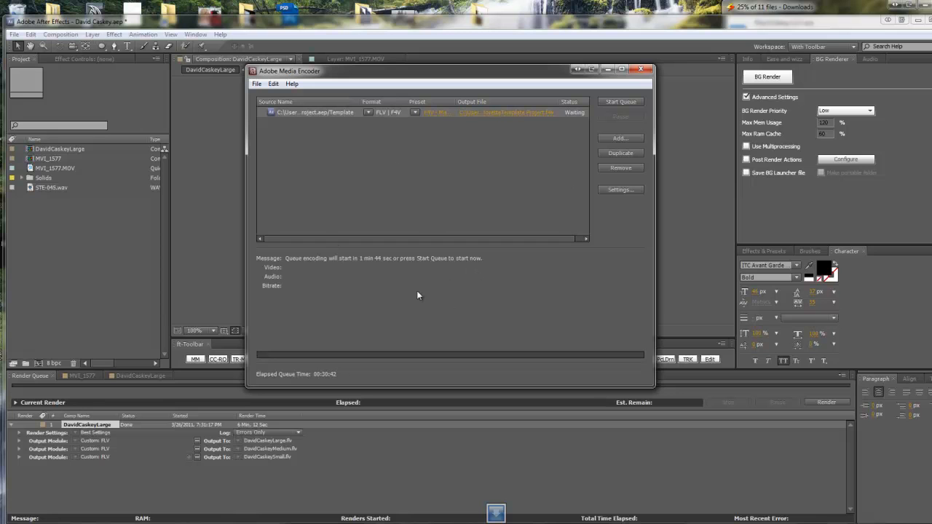
mouse_move(451, 304)
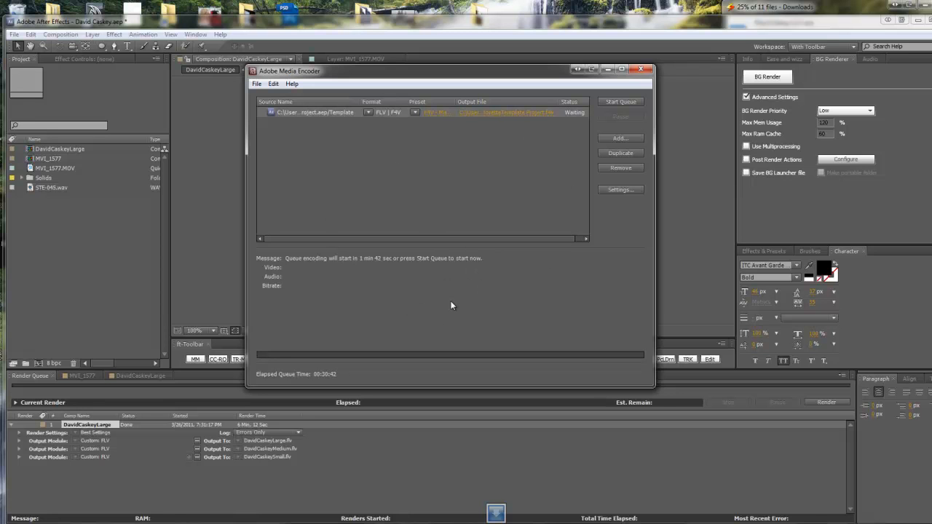
mouse_move(438, 302)
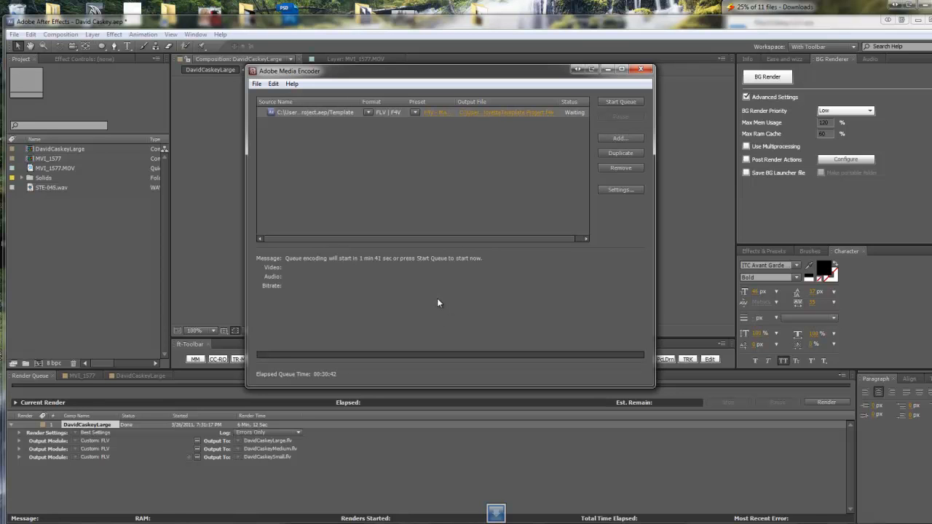